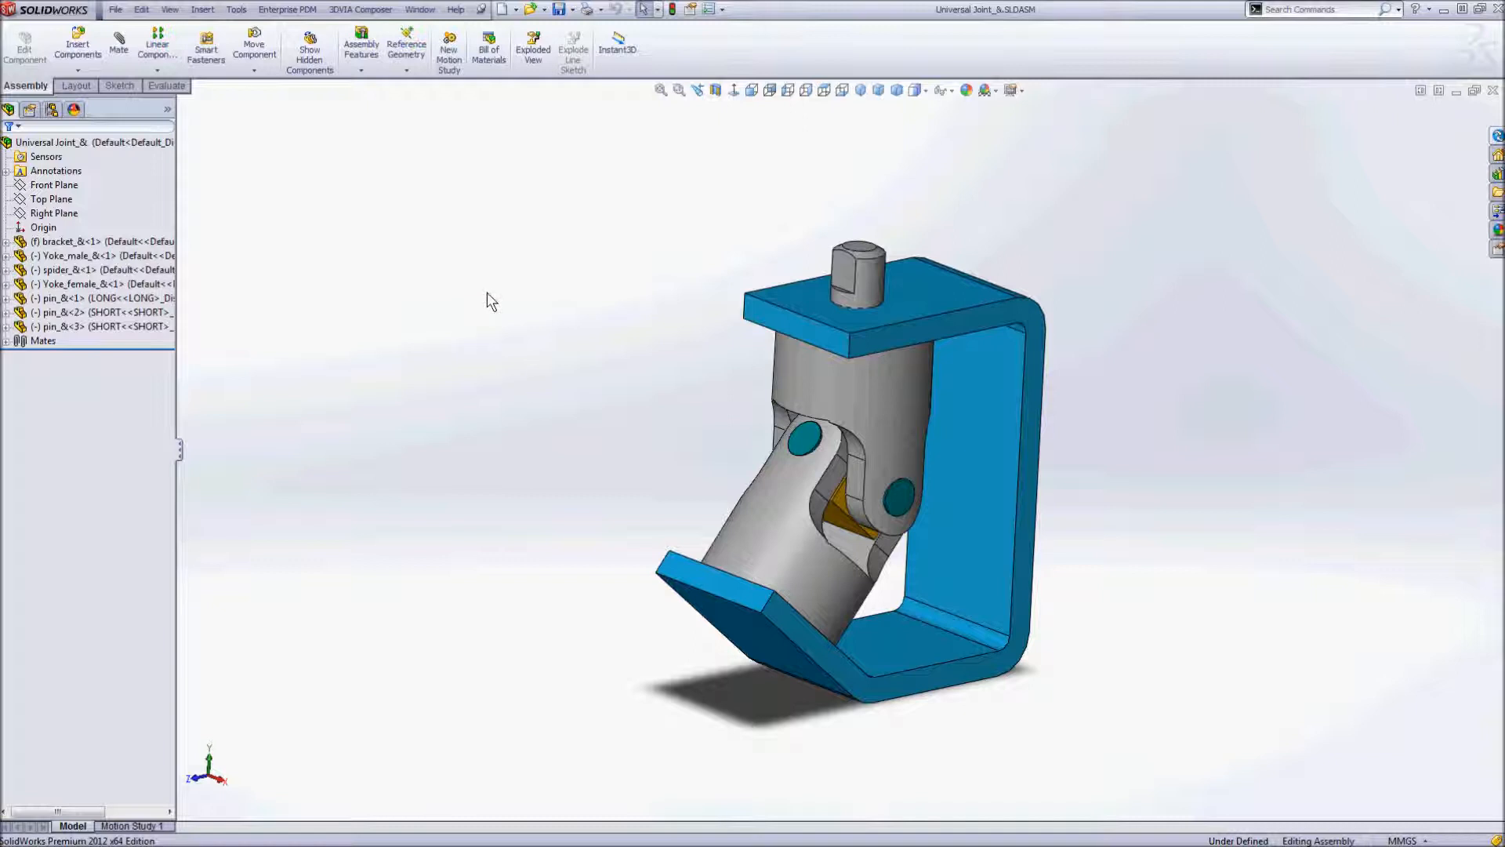
mouse_move(612, 239)
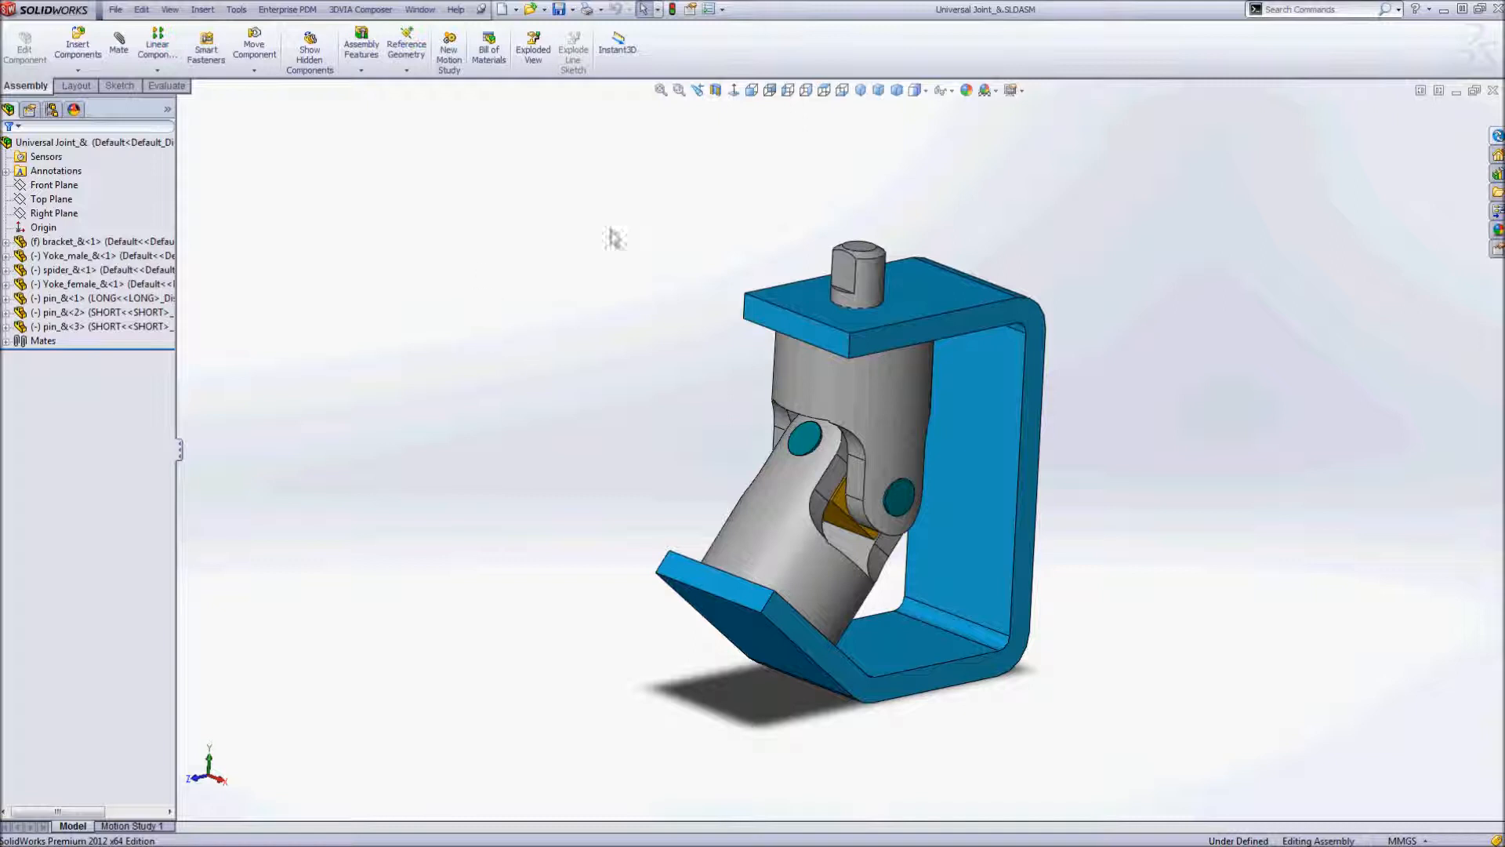
mouse_move(598, 341)
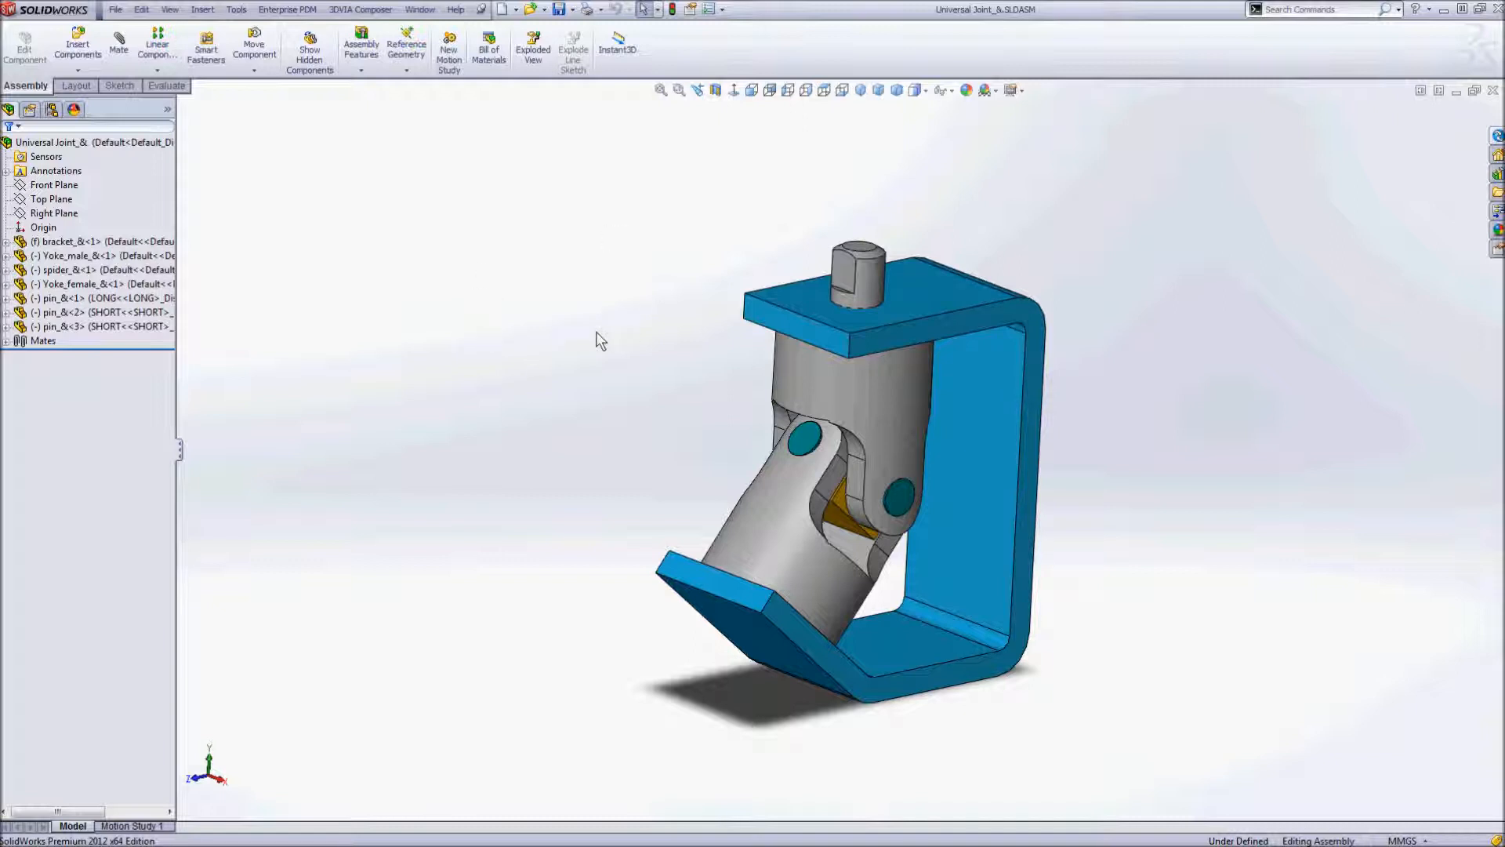
mouse_move(538, 271)
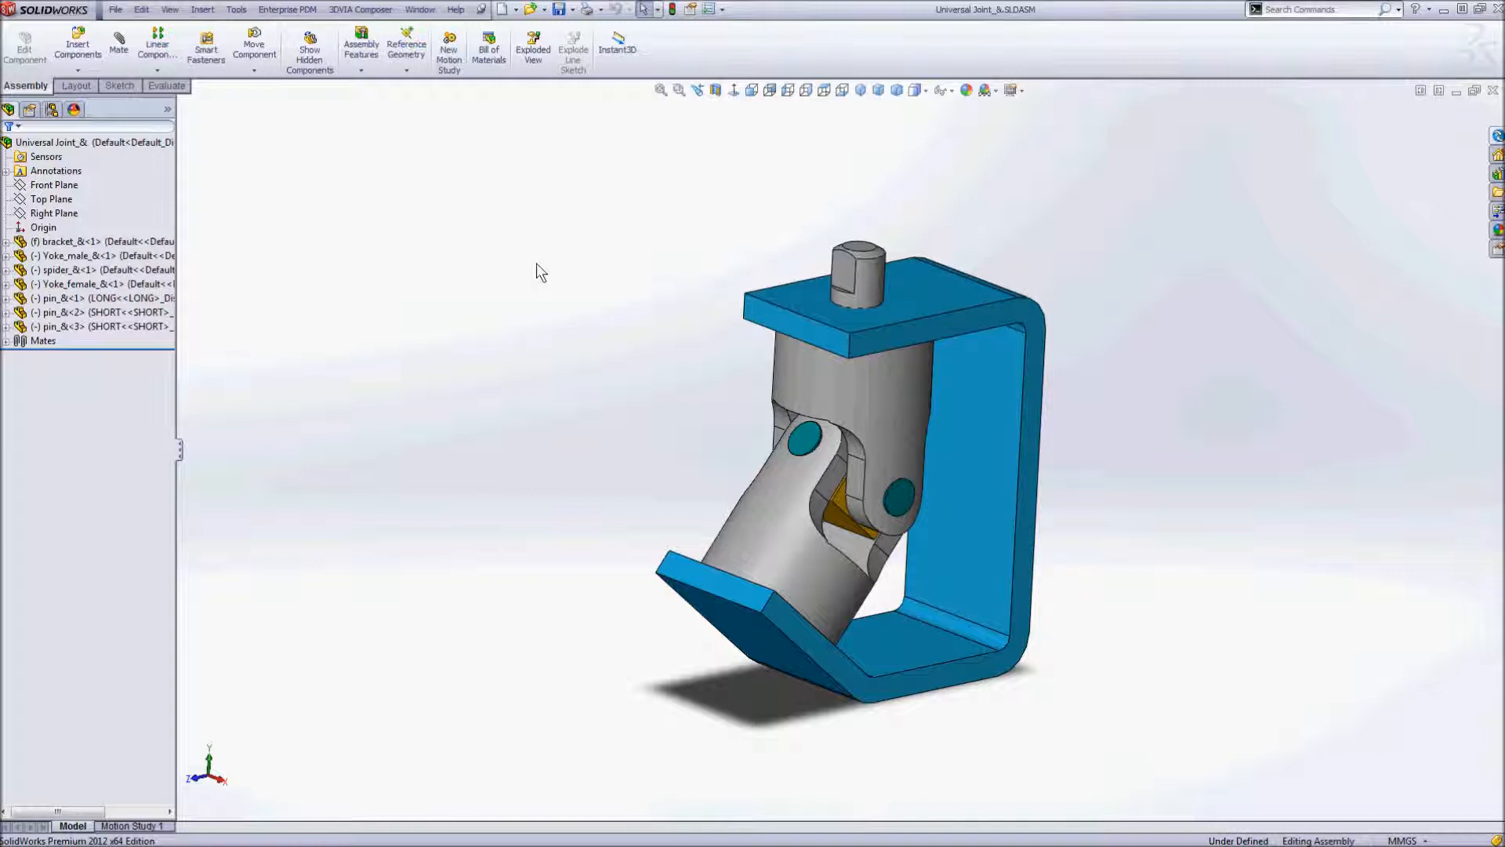
mouse_move(611, 345)
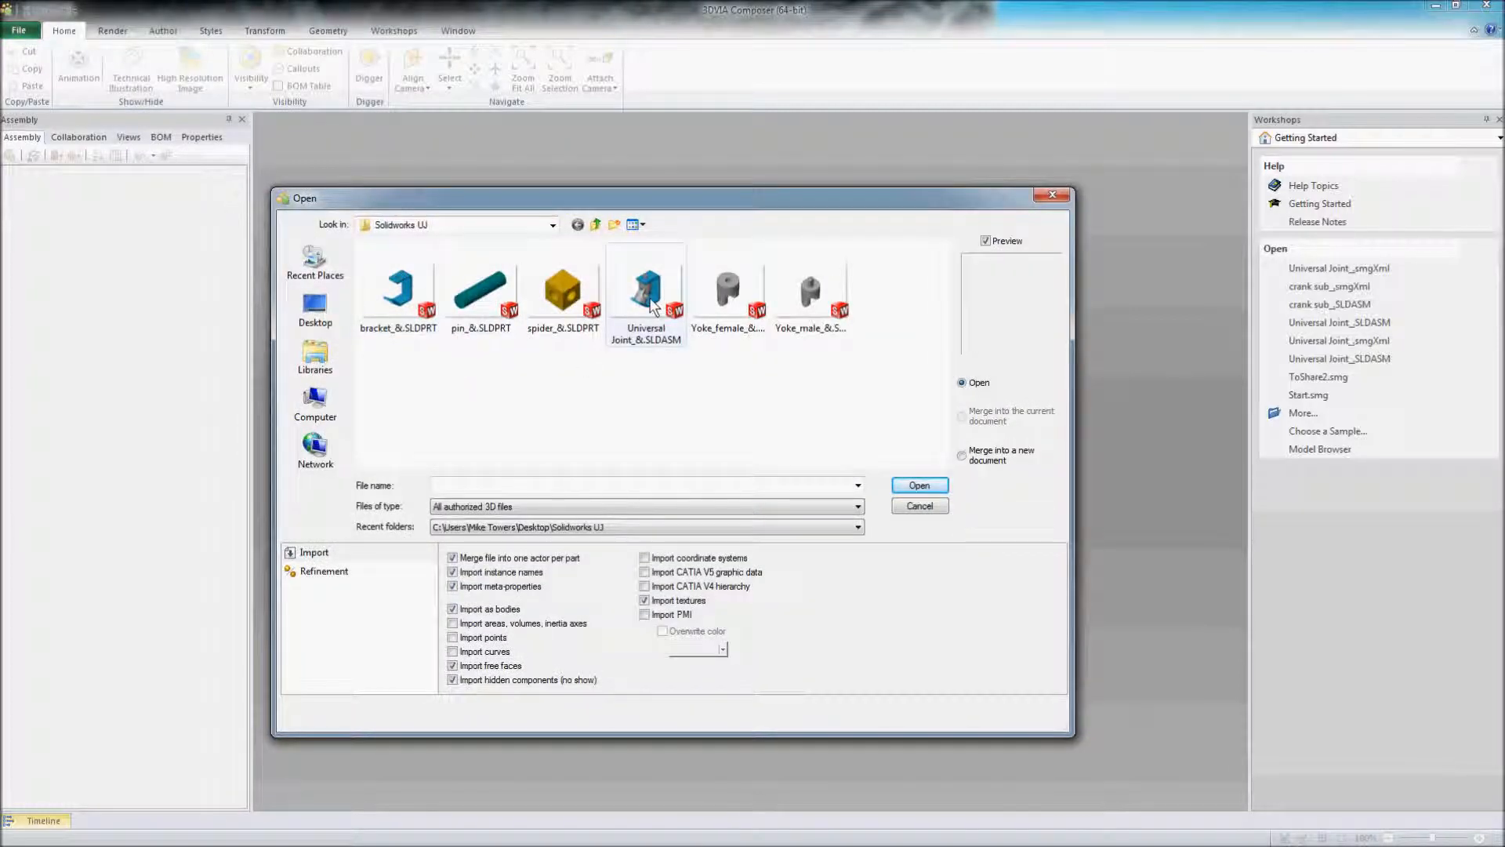
Step: Open the Universal Joint_&.SLDASM assembly file
left_click(645, 287)
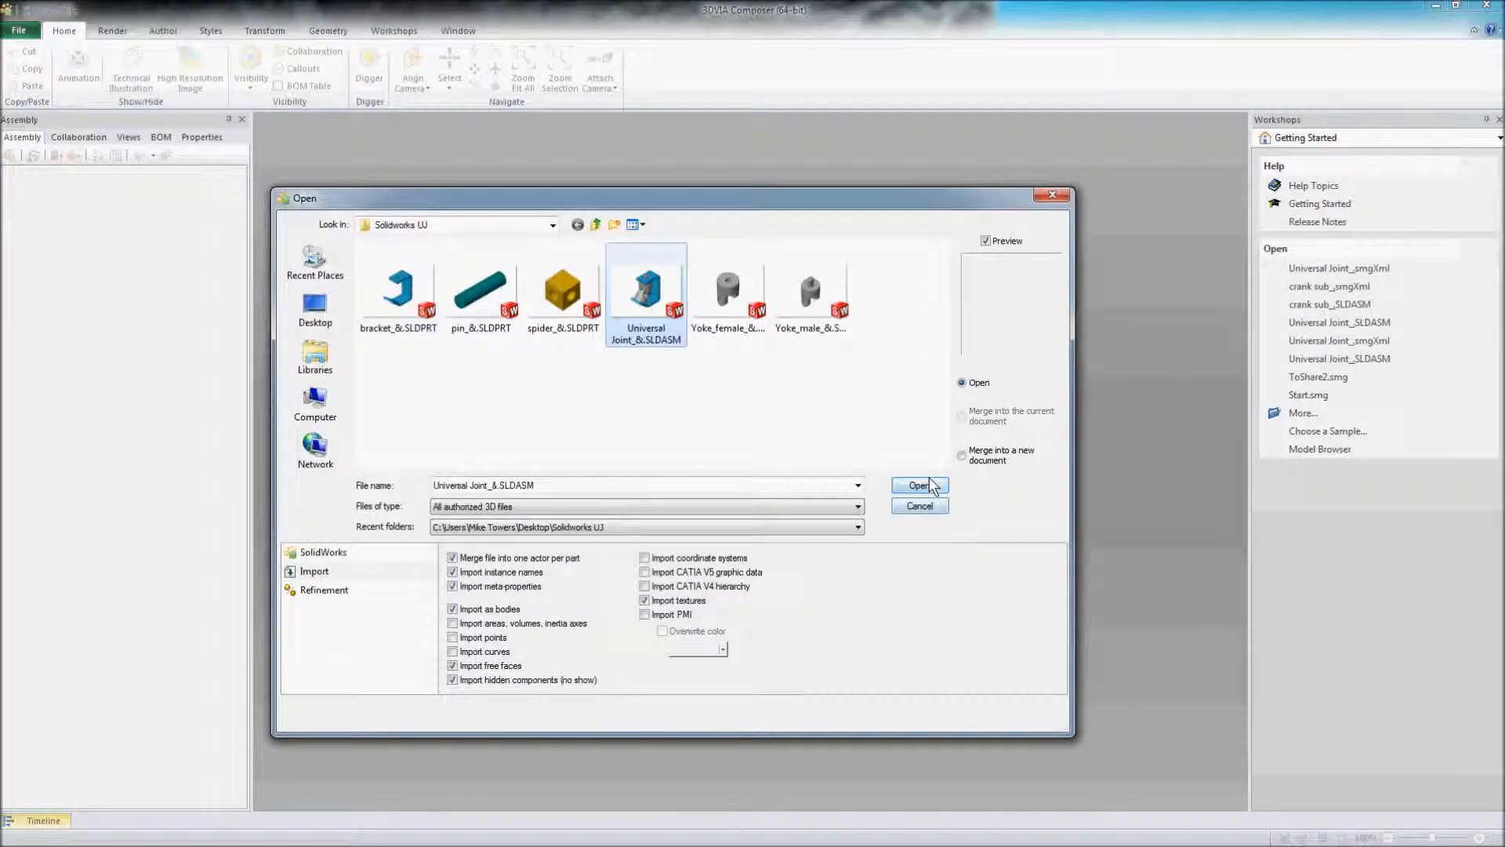
left_click(916, 485)
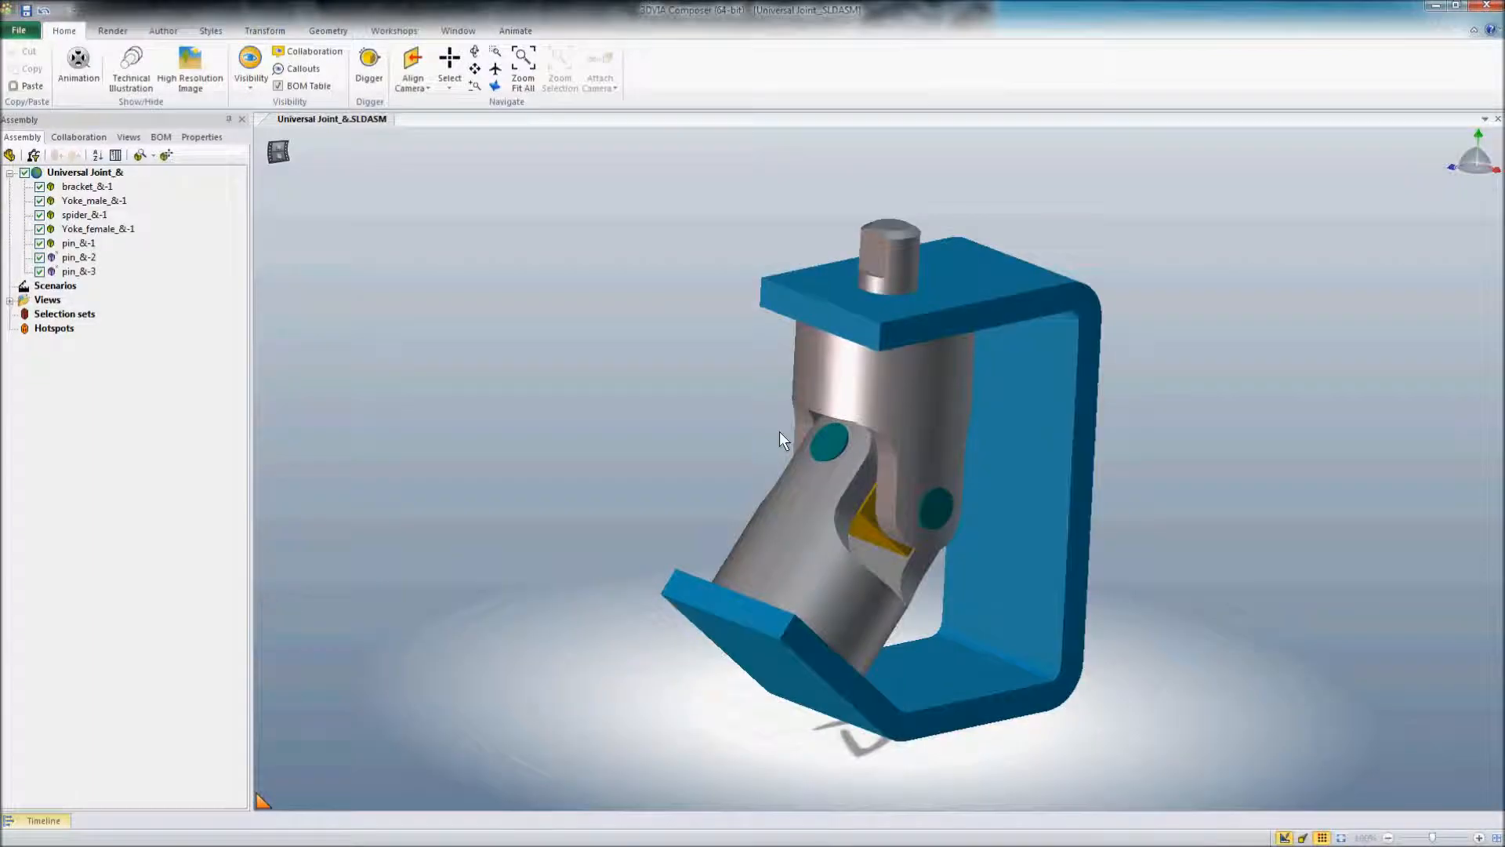
mouse_move(509, 312)
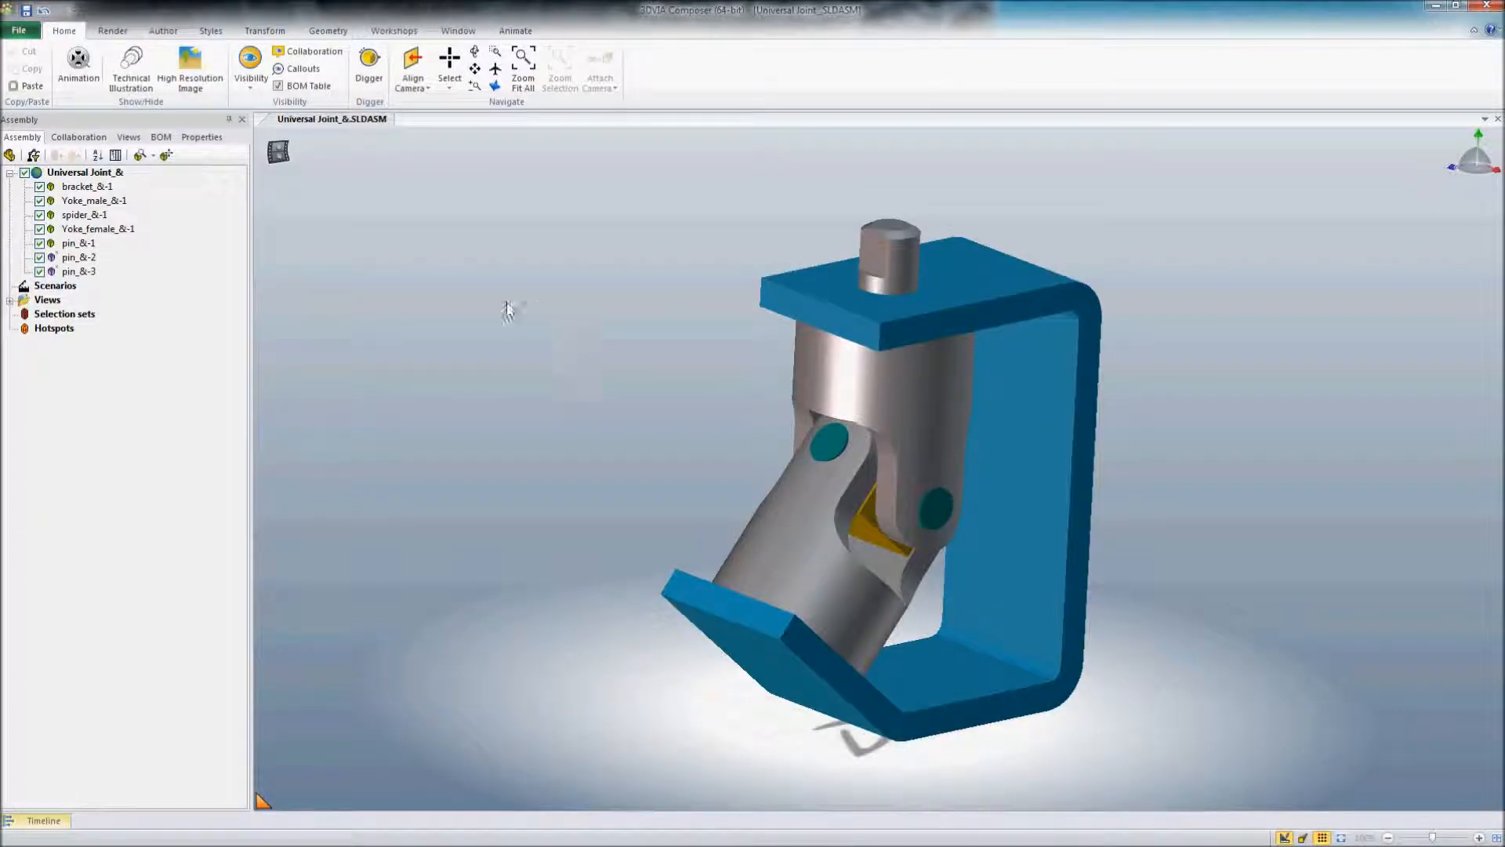
Step: Set the render mode to Smooth with Outline and zoom out on the joint
left_click(113, 30)
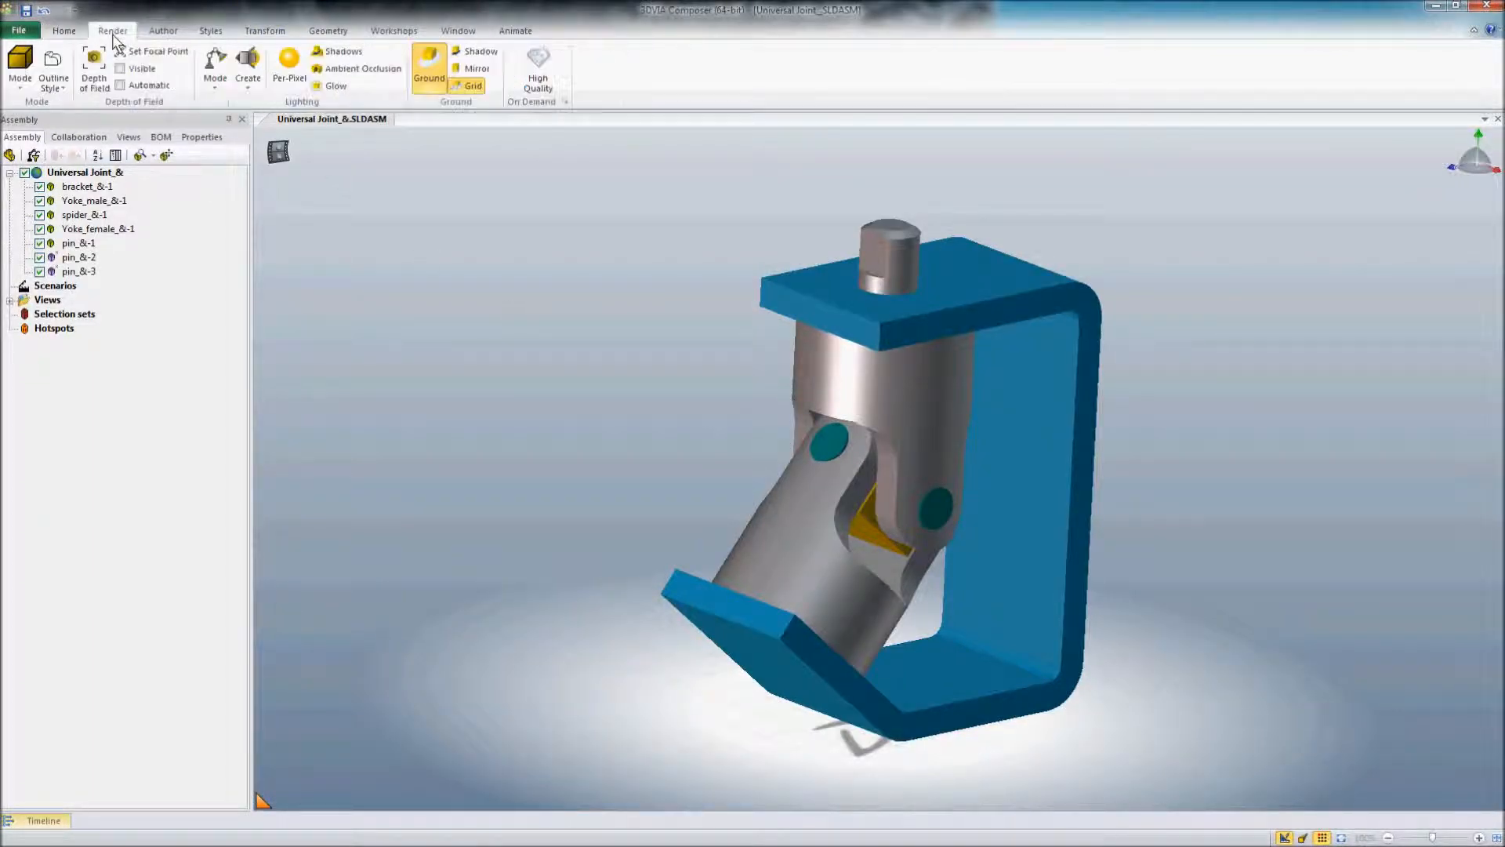
left_click(19, 67)
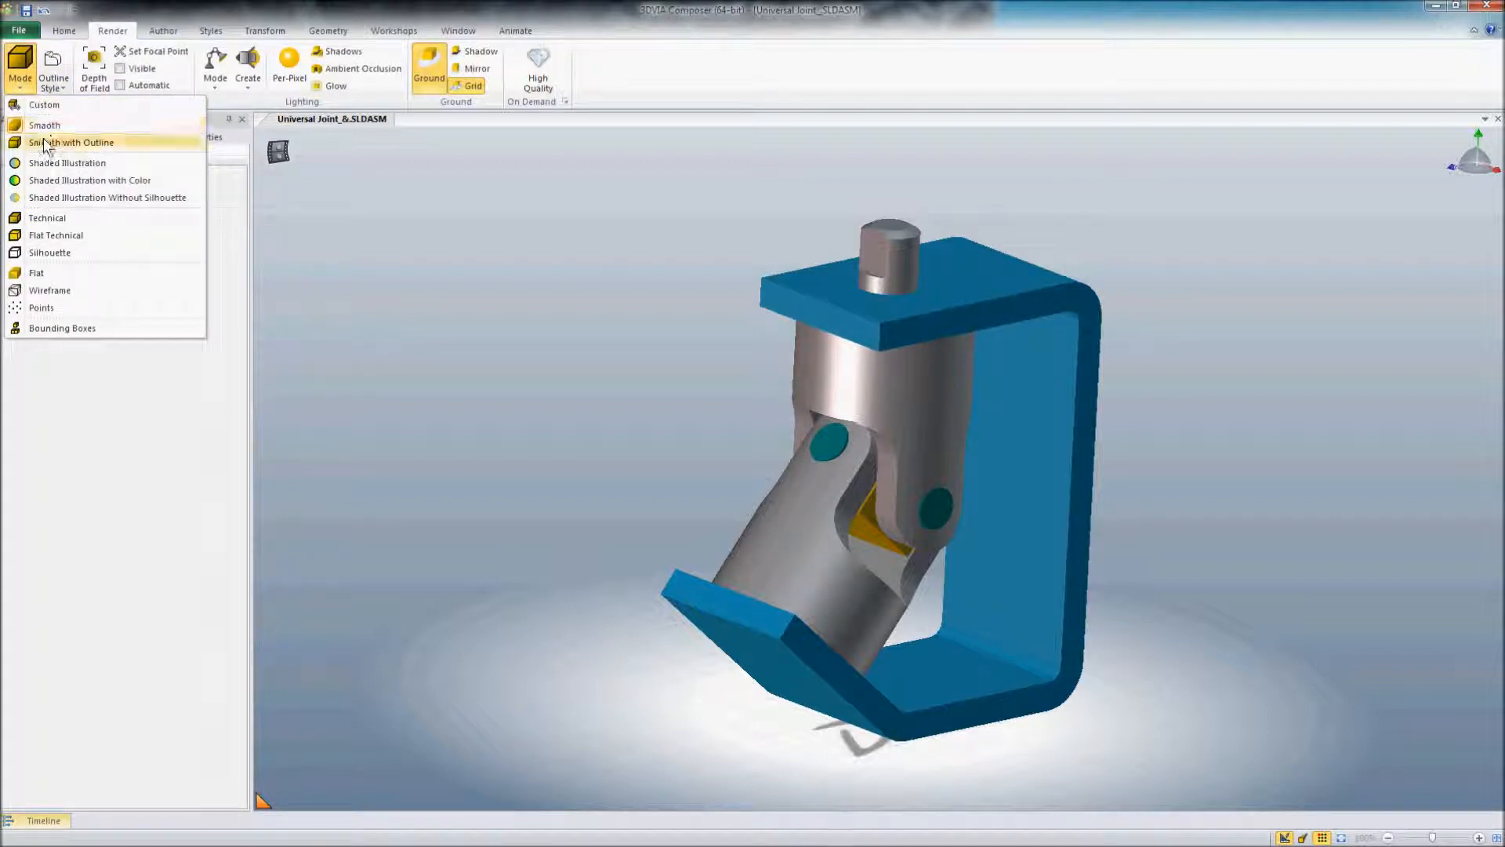
left_click(72, 142)
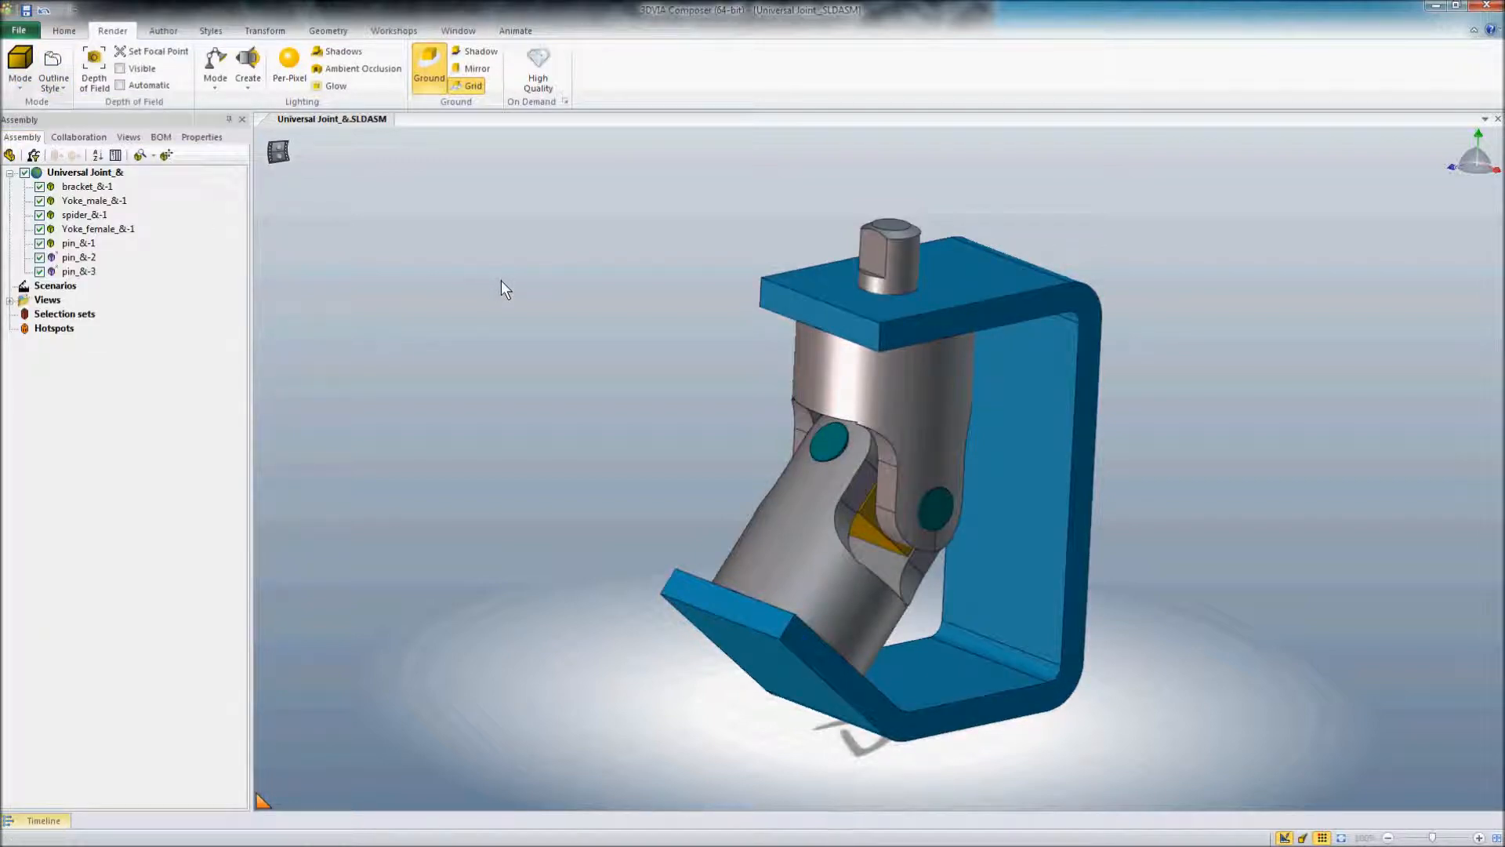
mouse_move(560, 484)
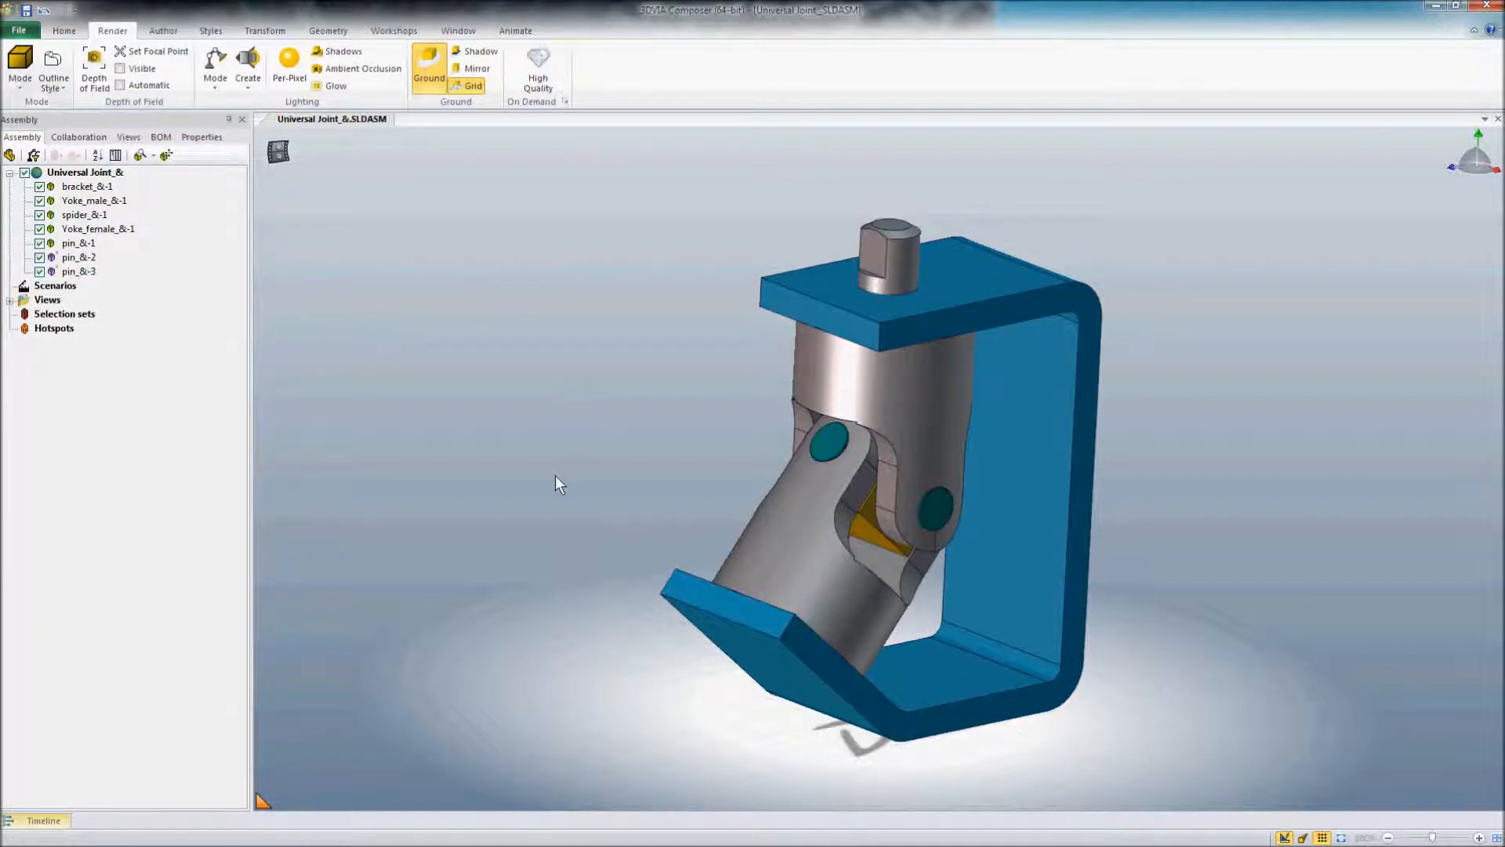
scroll("down", 3)
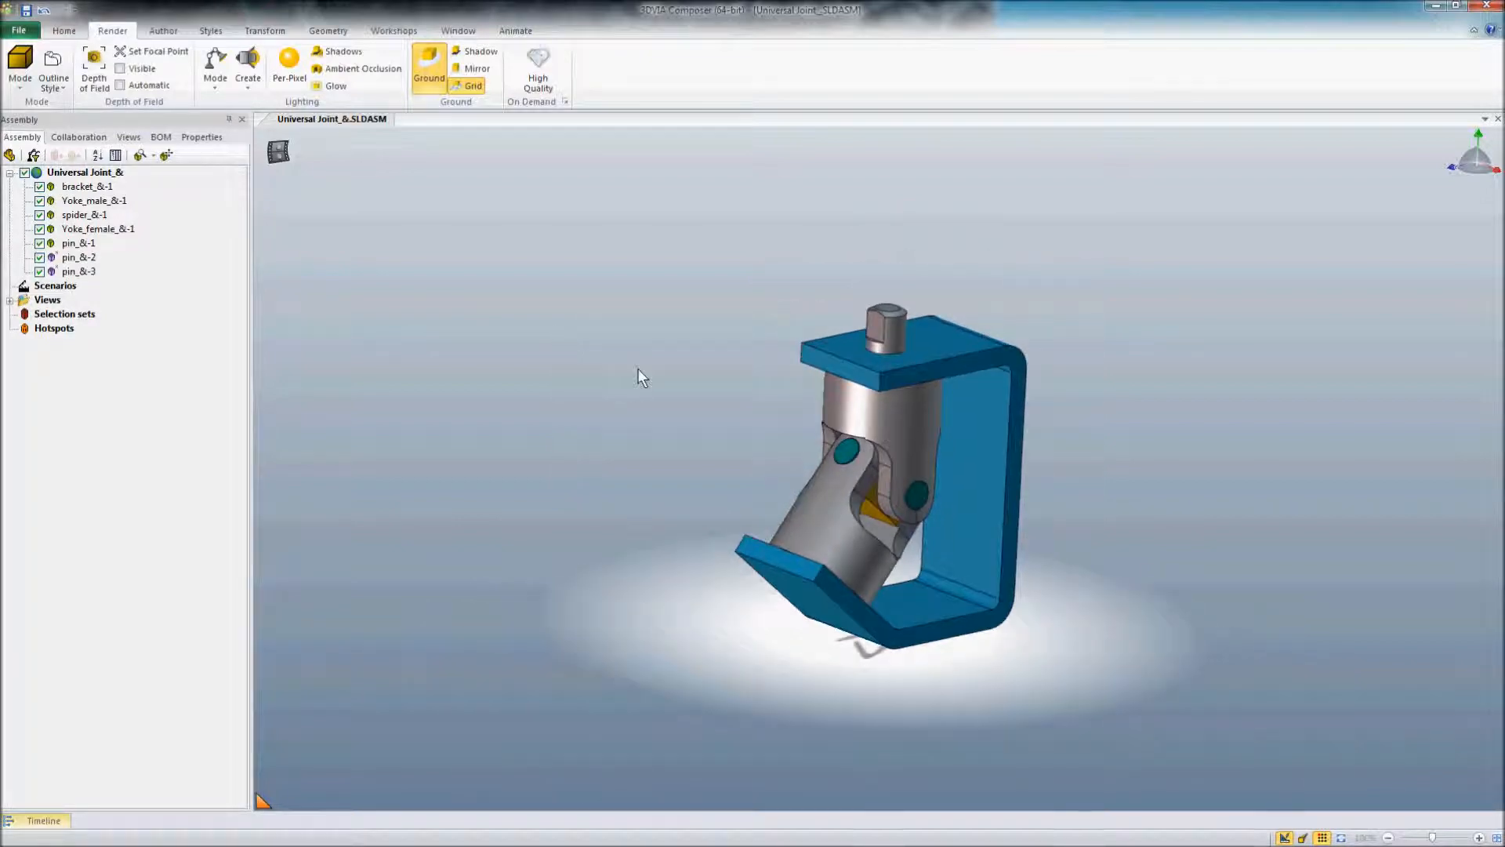
mouse_move(615, 367)
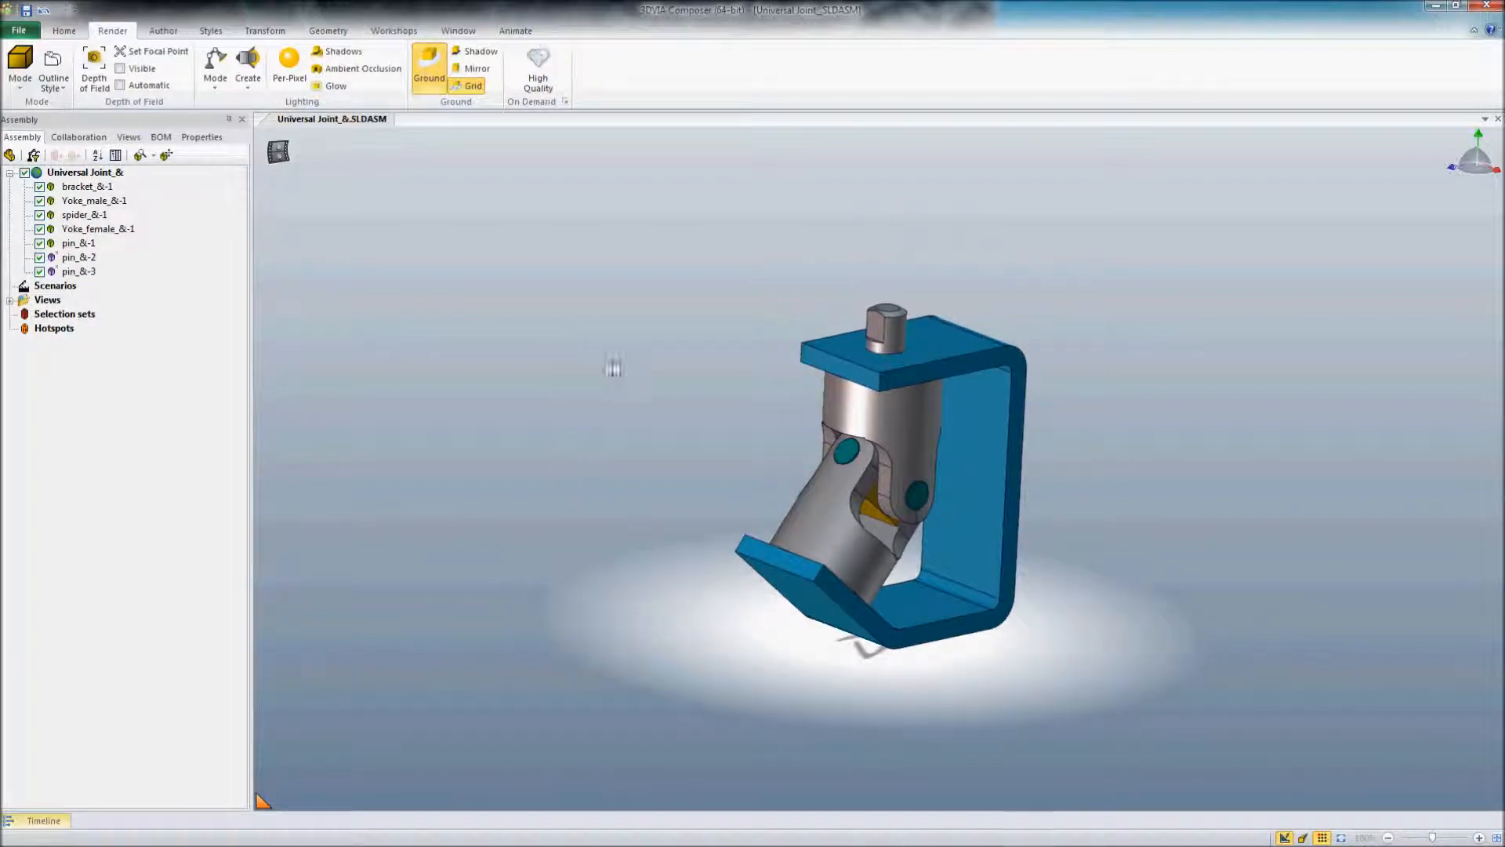
Step: Merge crank sub_&.SLDASM from the Solidworks Crank folder into the current document
left_click(17, 30)
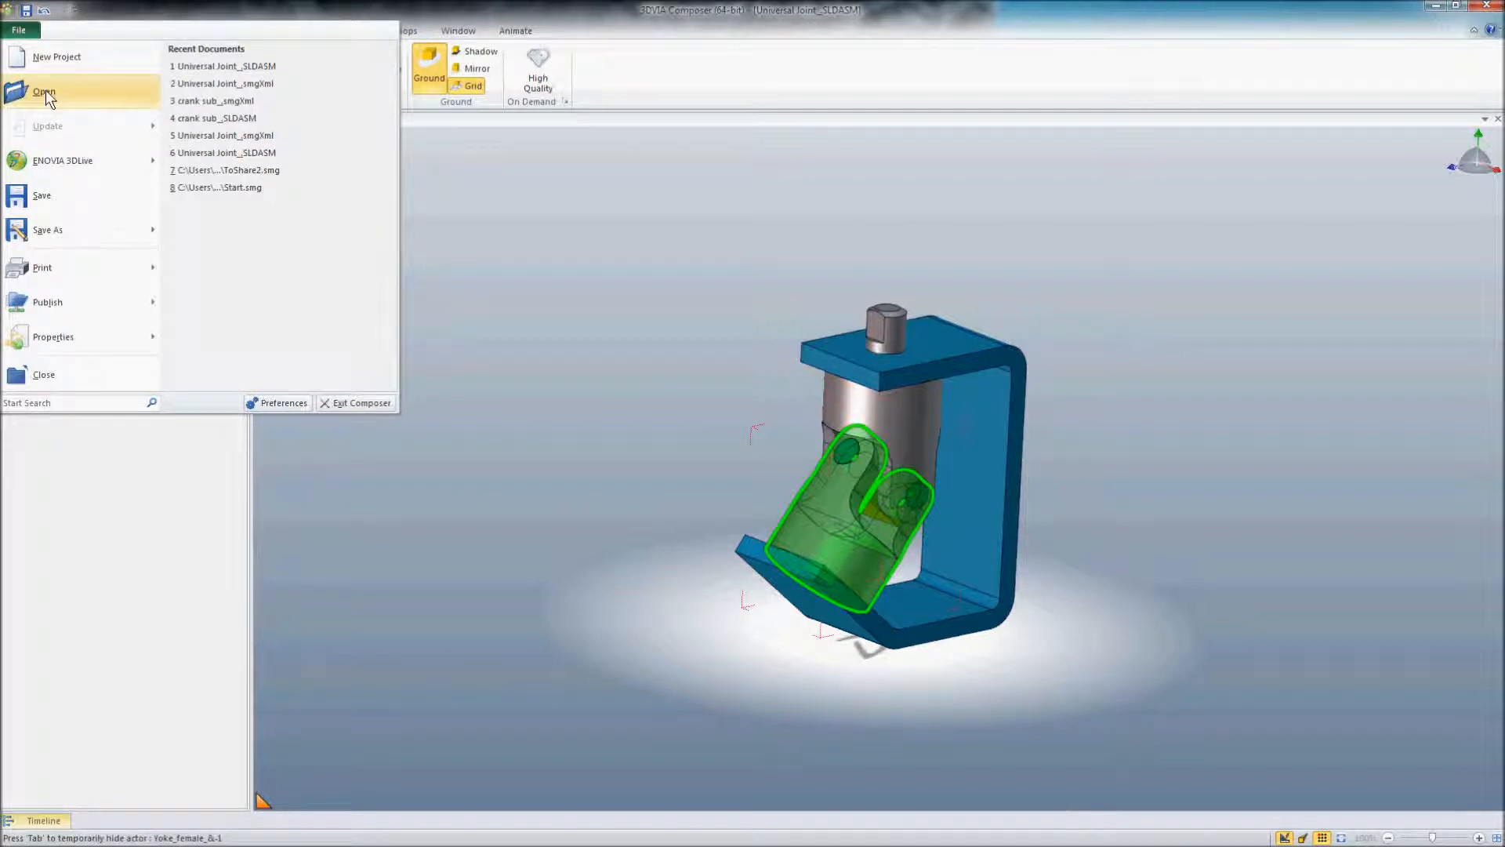
left_click(44, 91)
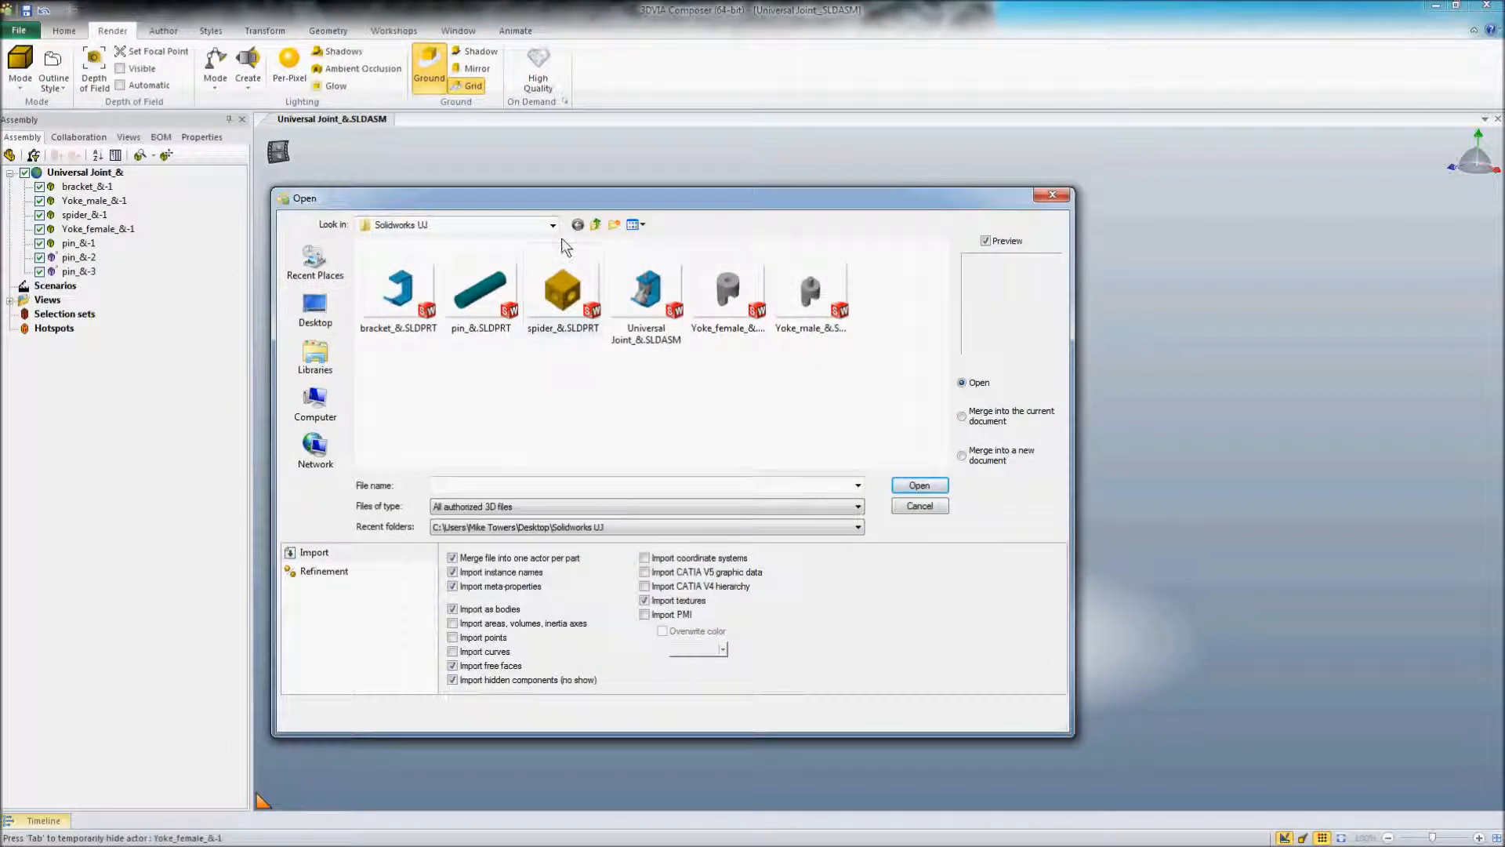
left_click(552, 223)
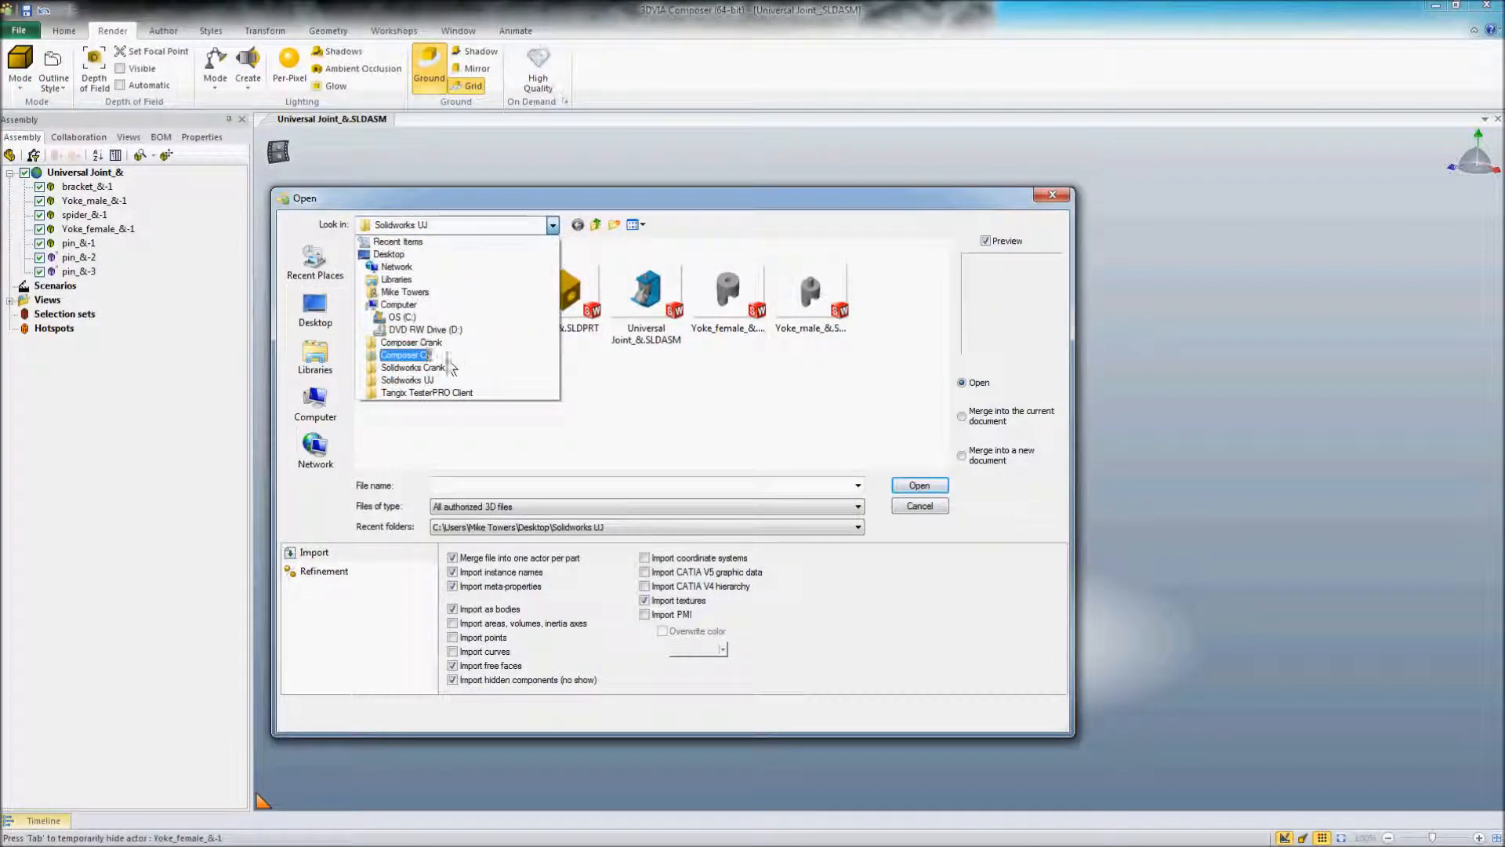
left_click(412, 367)
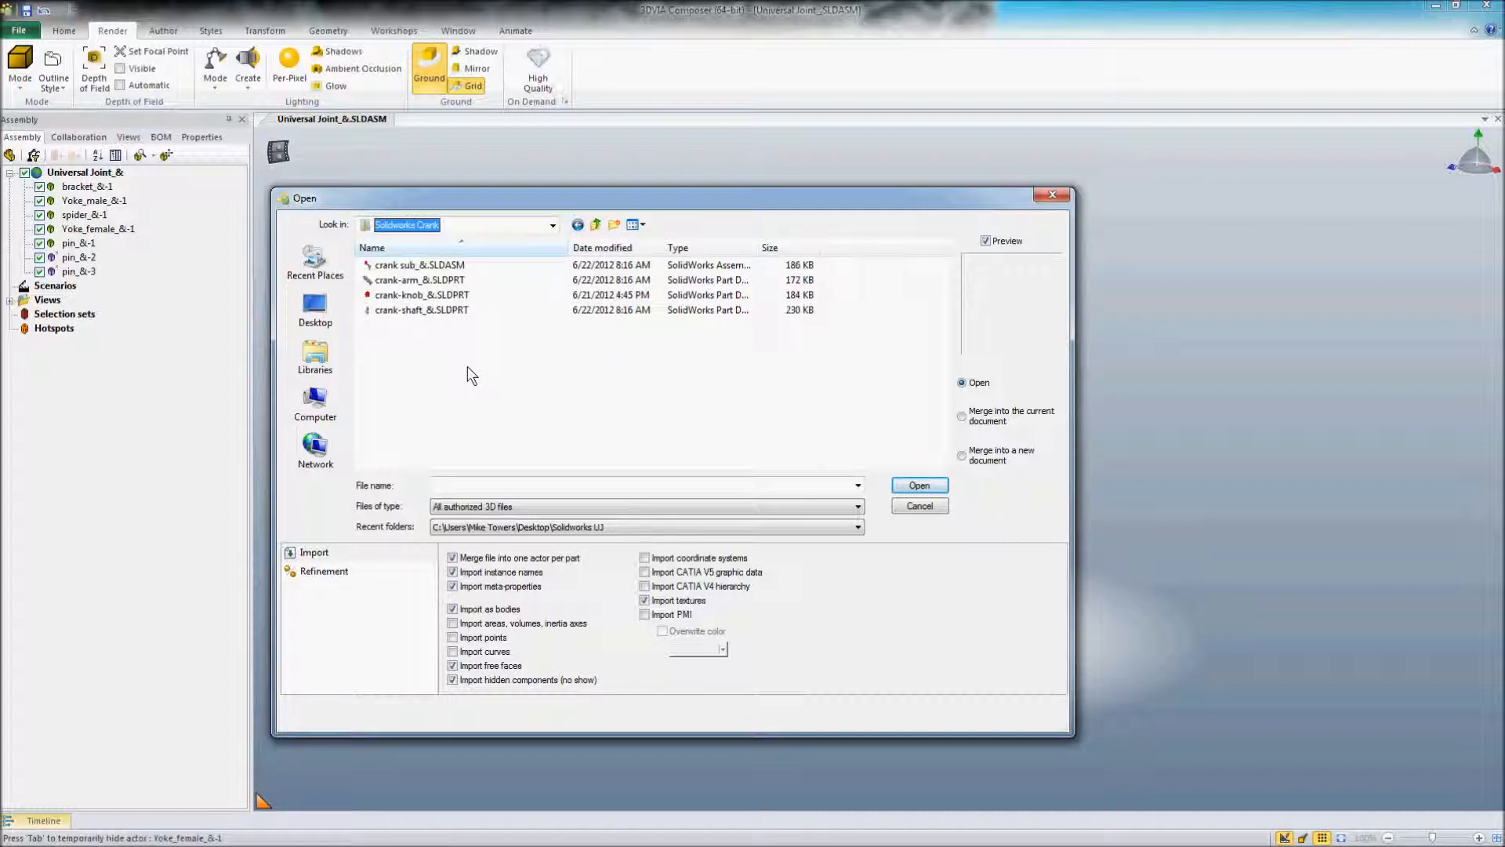
left_click(419, 265)
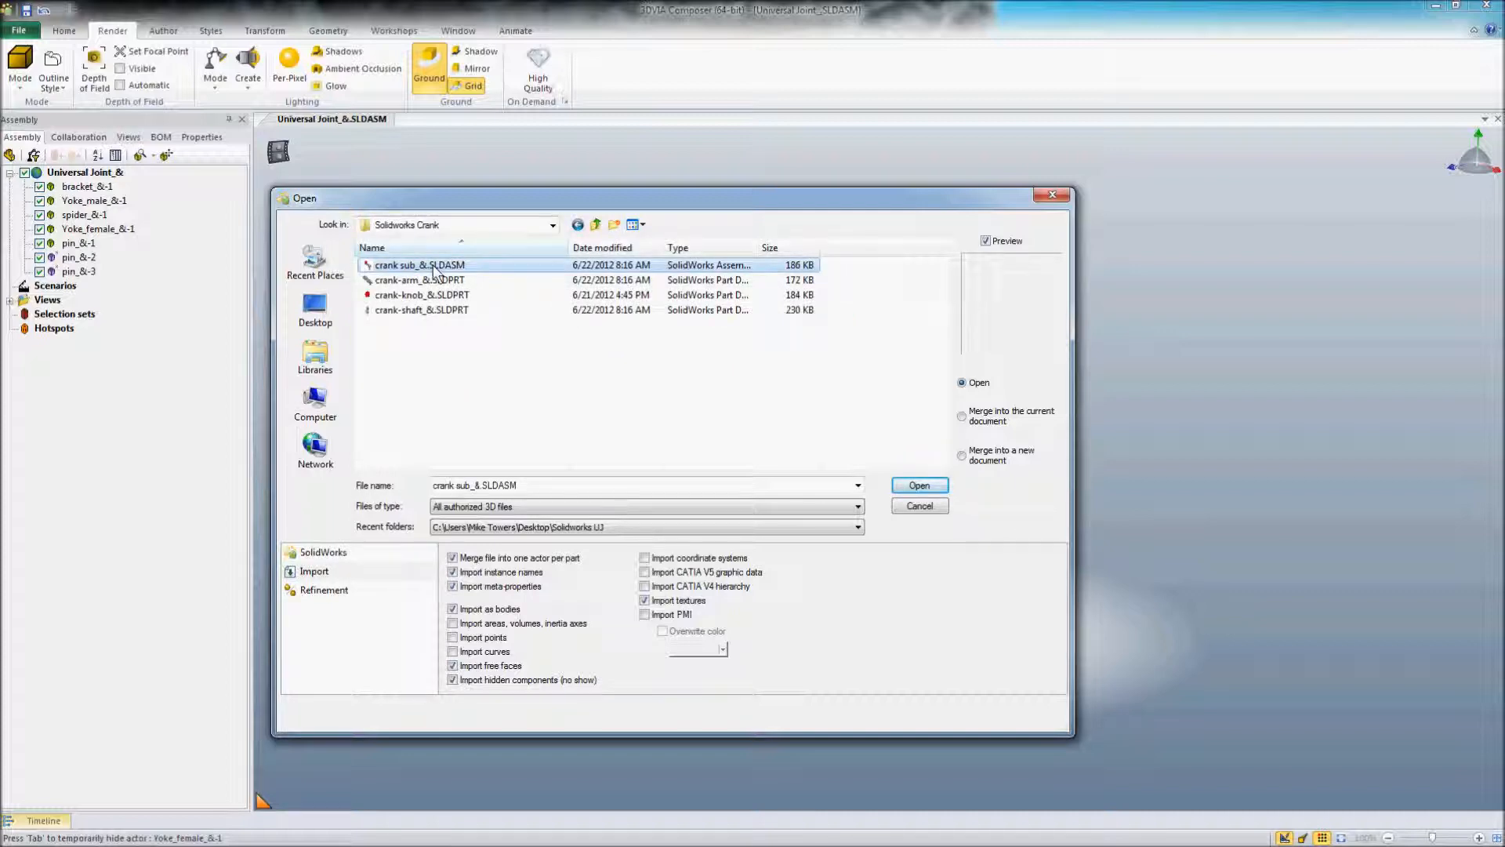
left_click(961, 416)
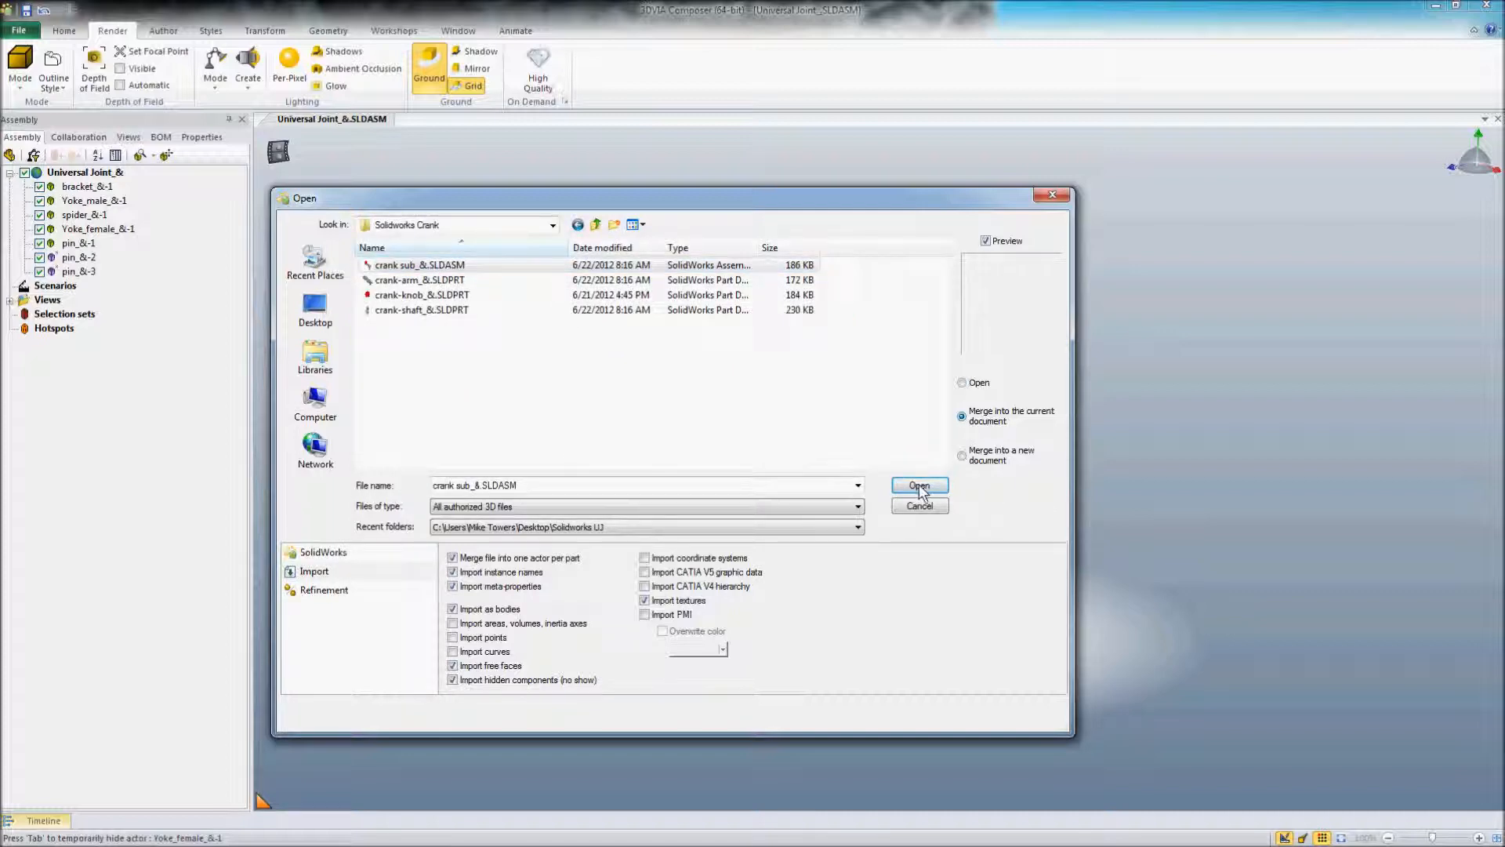
left_click(918, 487)
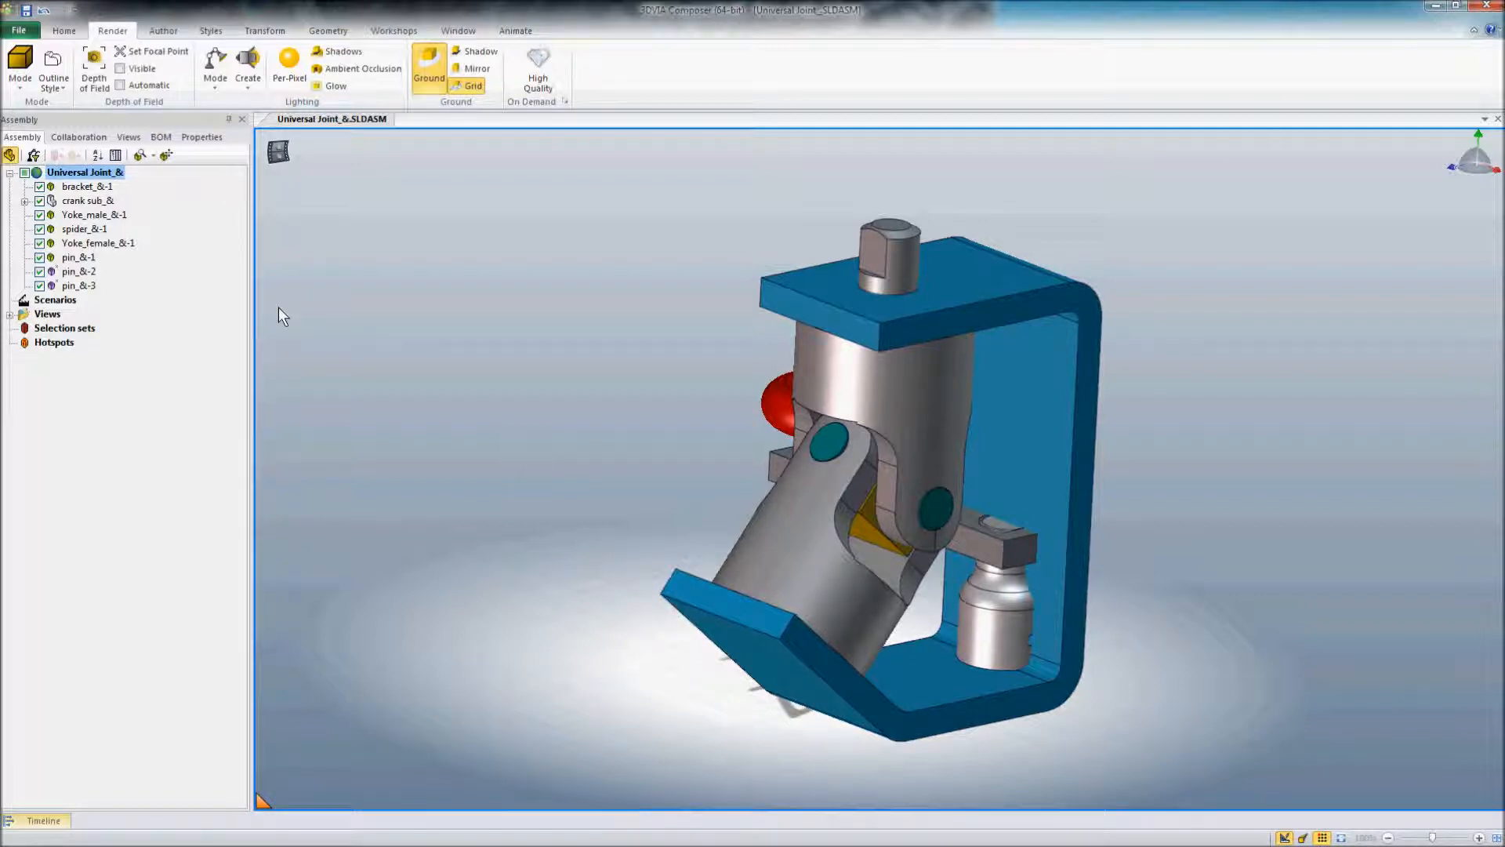
Step: Free-drag the crank sub_& sub-assembly to the right of the joint, then deselect it
left_click(87, 200)
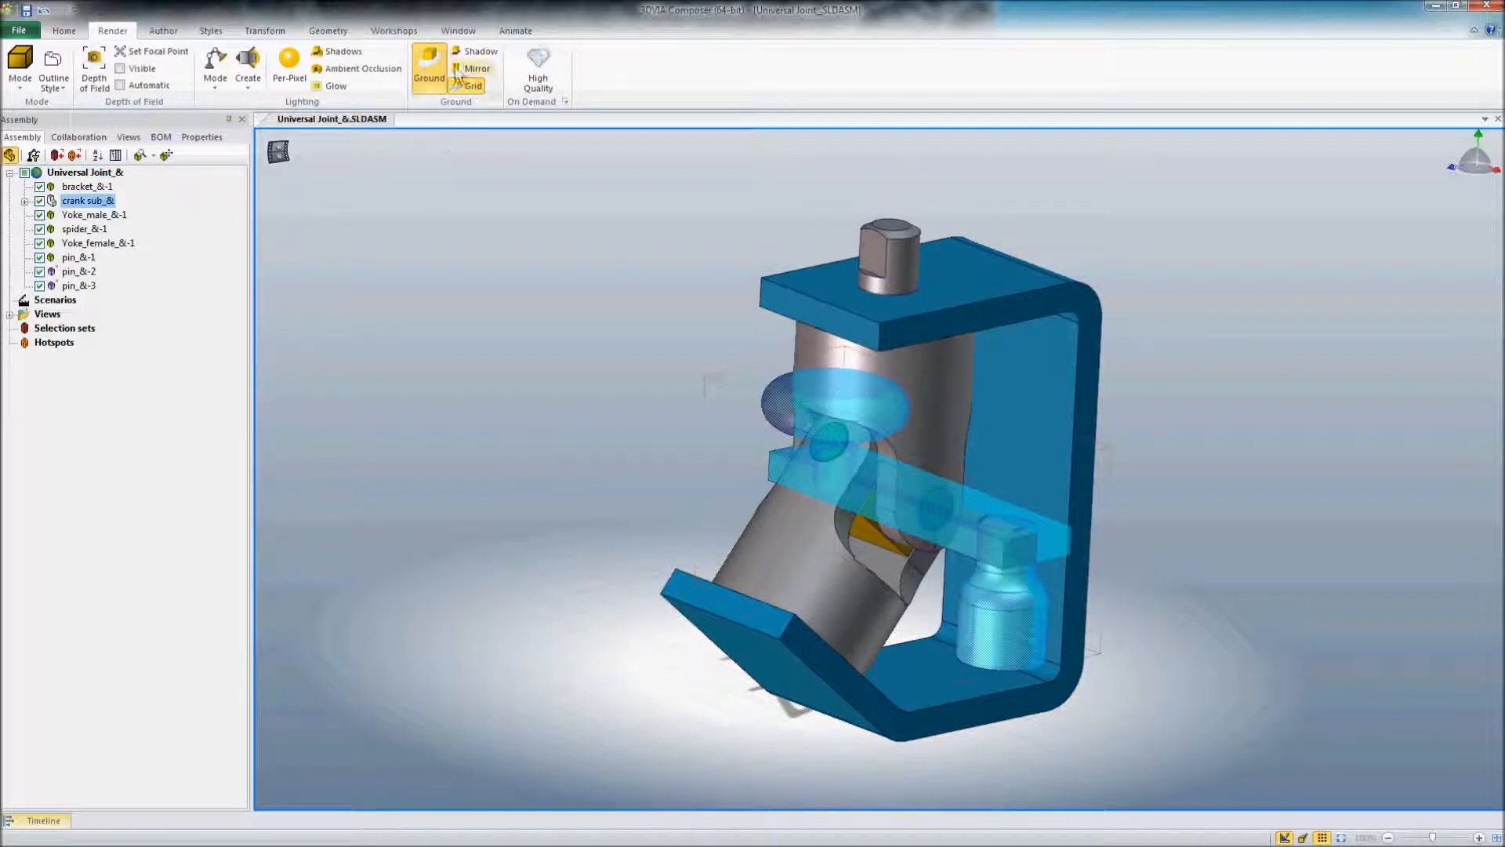
left_click(264, 29)
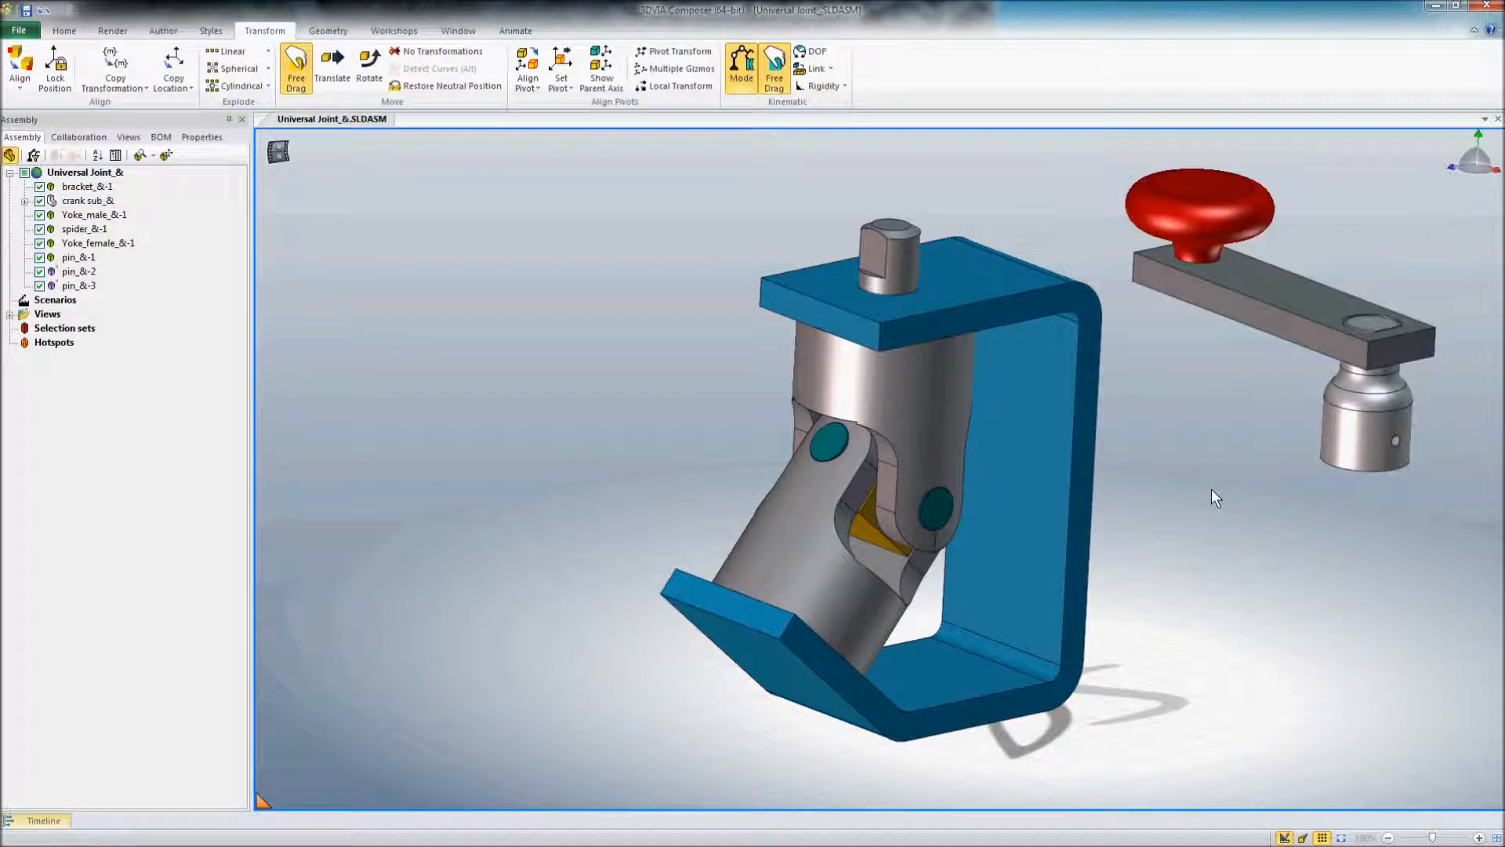
left_click(397, 51)
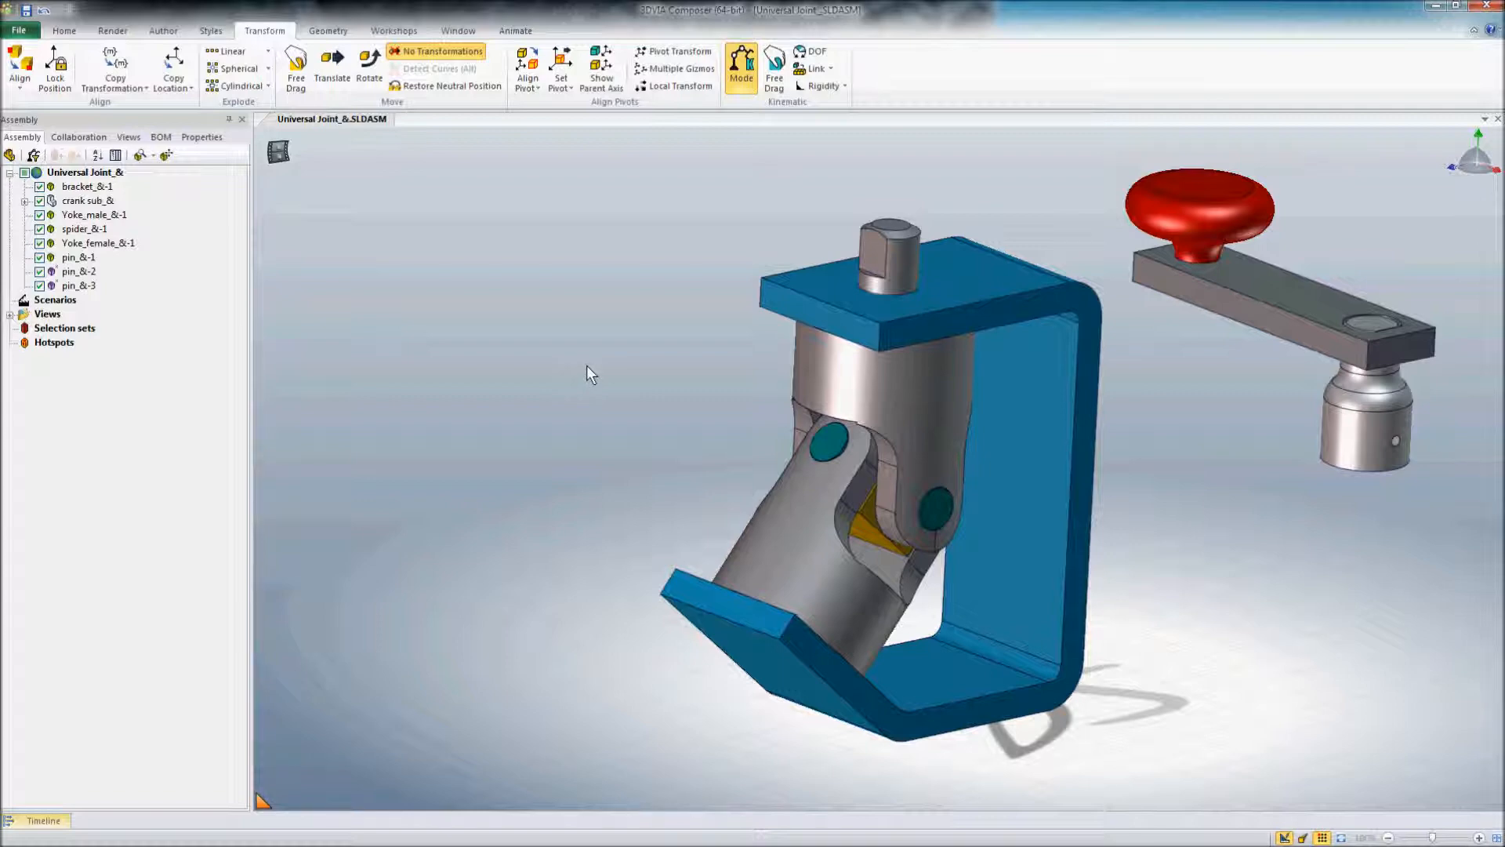
mouse_move(588, 376)
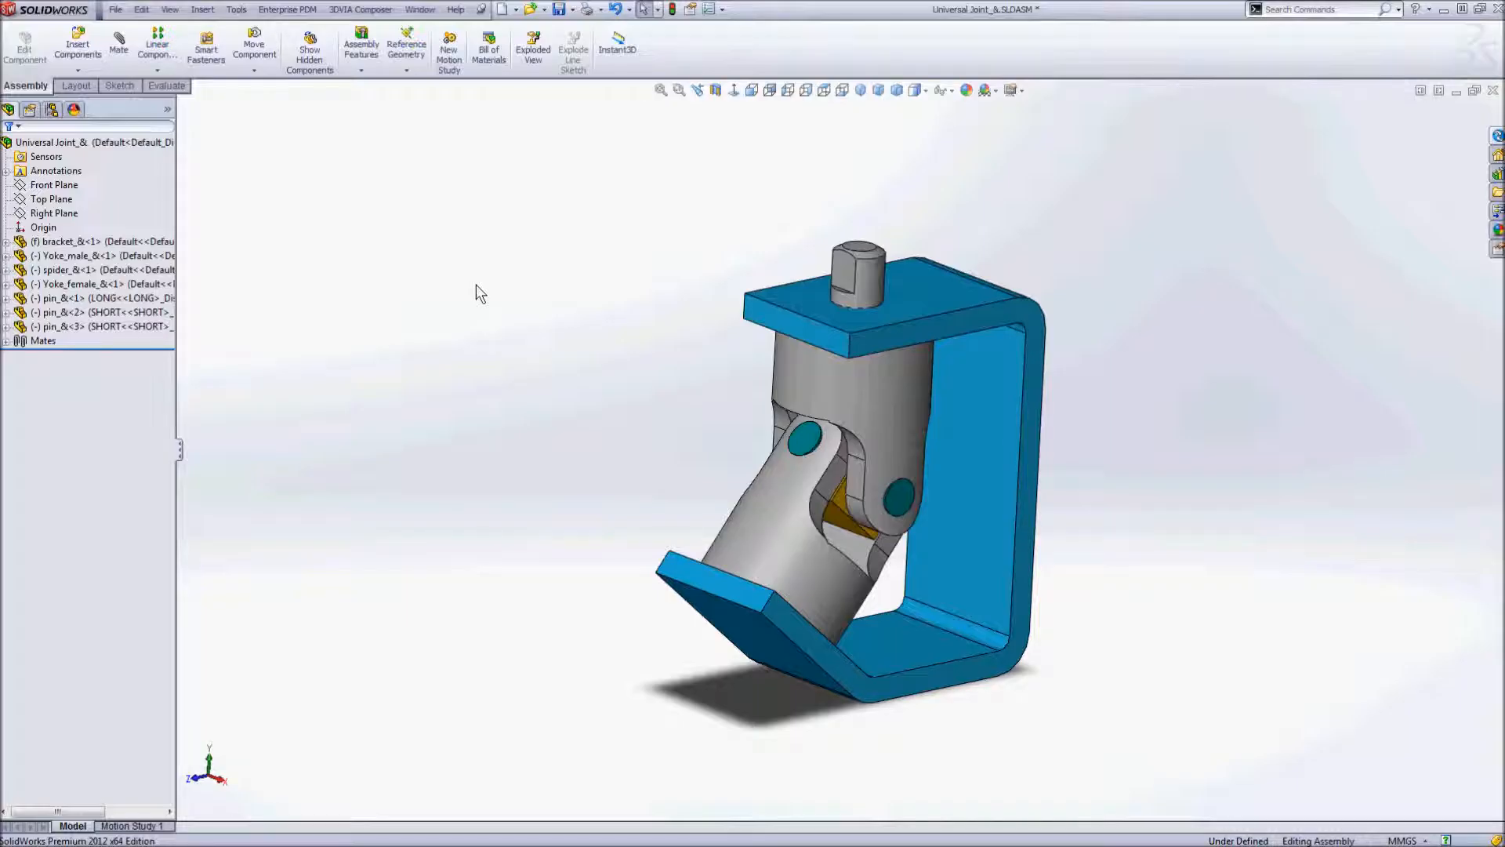
mouse_move(819, 282)
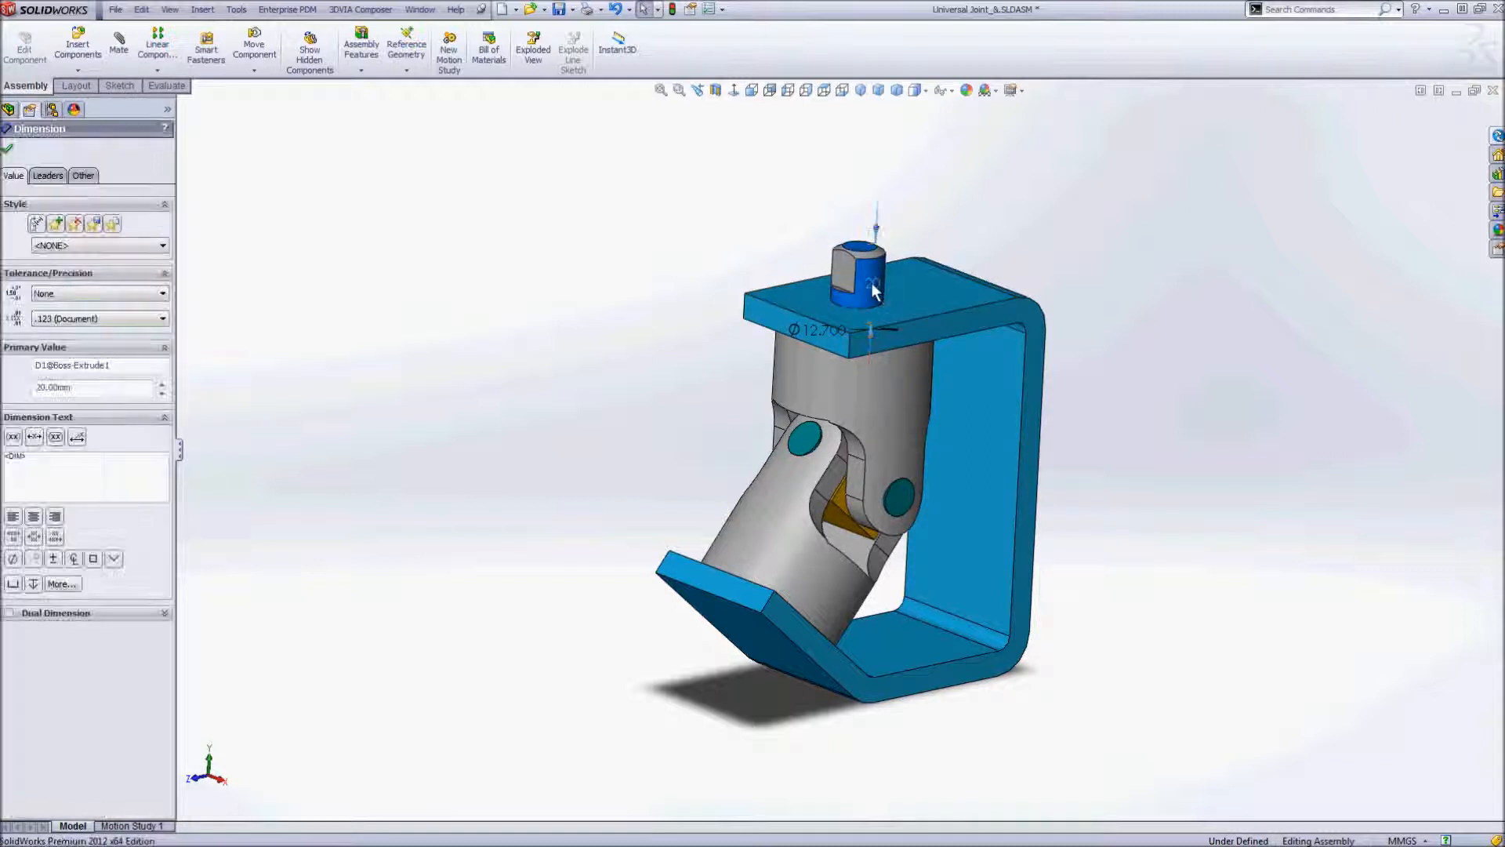
Step: Change the male yoke's top shaft extrusion from 20 mm to 40 mm
double_click(818, 330)
type("40")
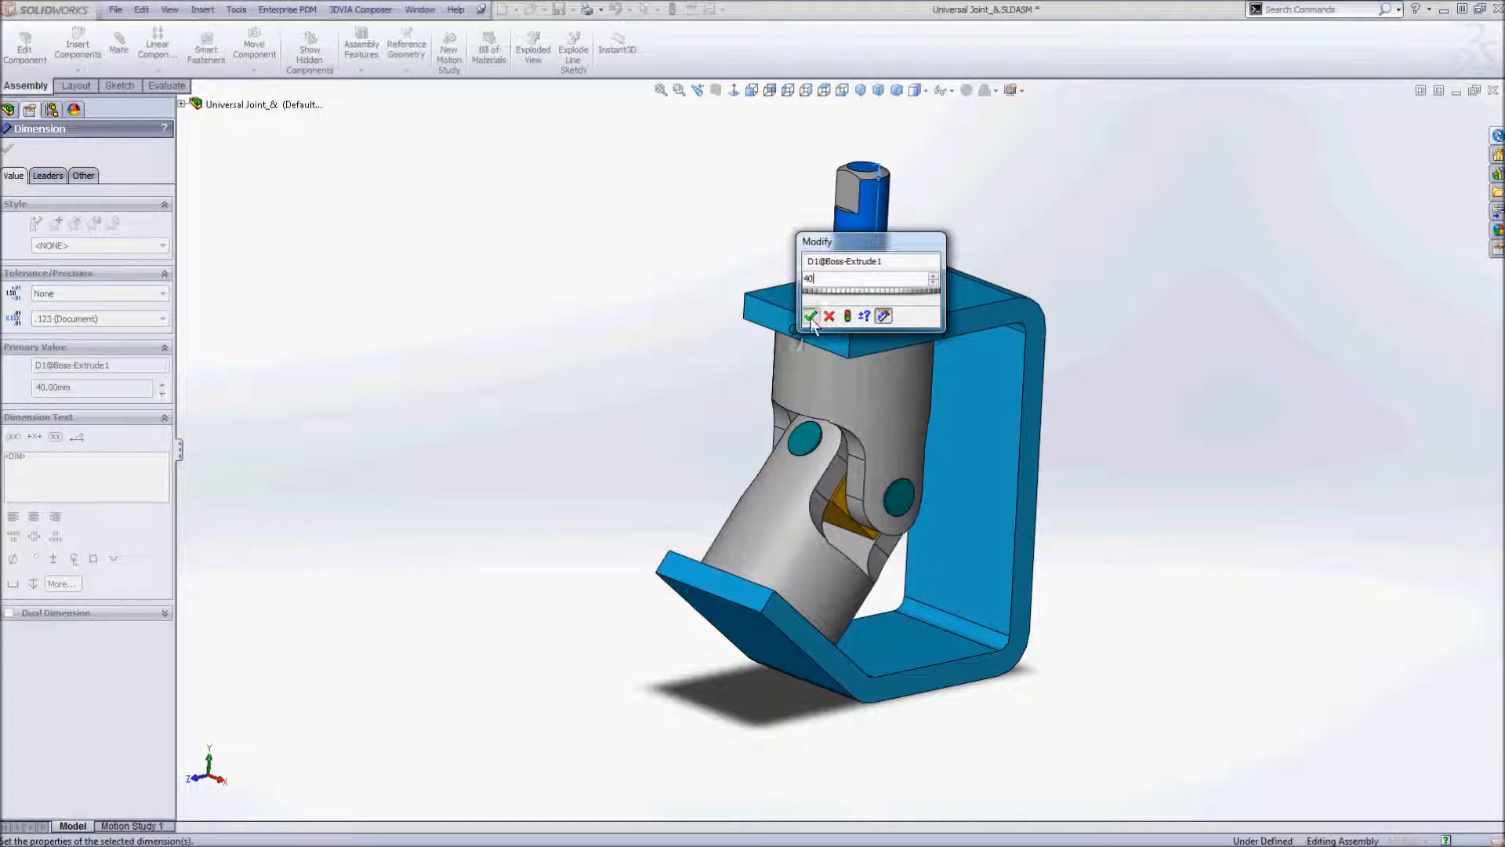
left_click(811, 316)
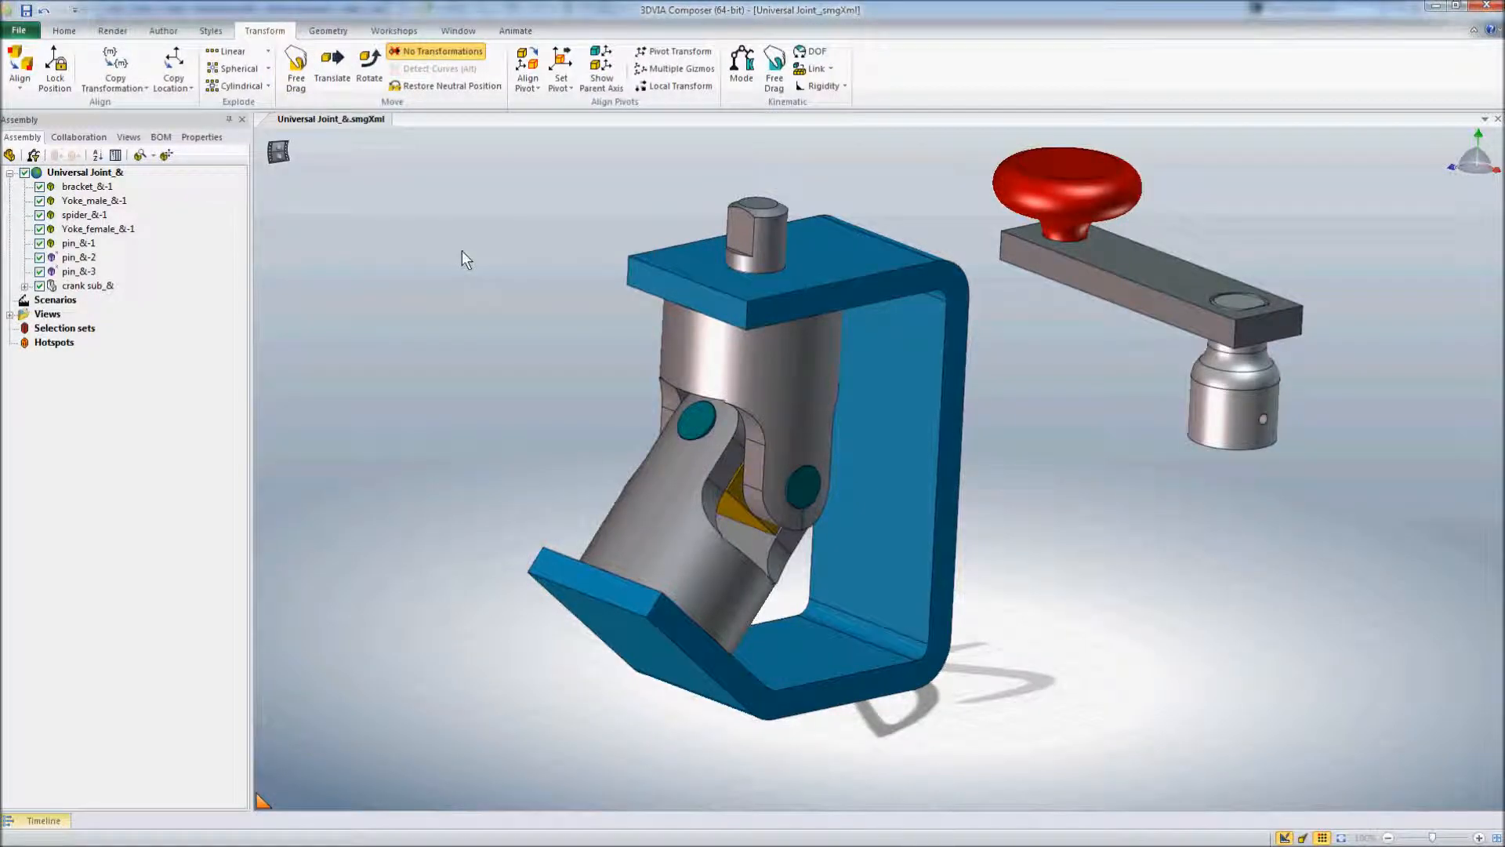
Step: Update Yoke_male_&-1 geometry from Desktop > Solidworks UJ > Yoke_male_&.SLDPRT
left_click(328, 30)
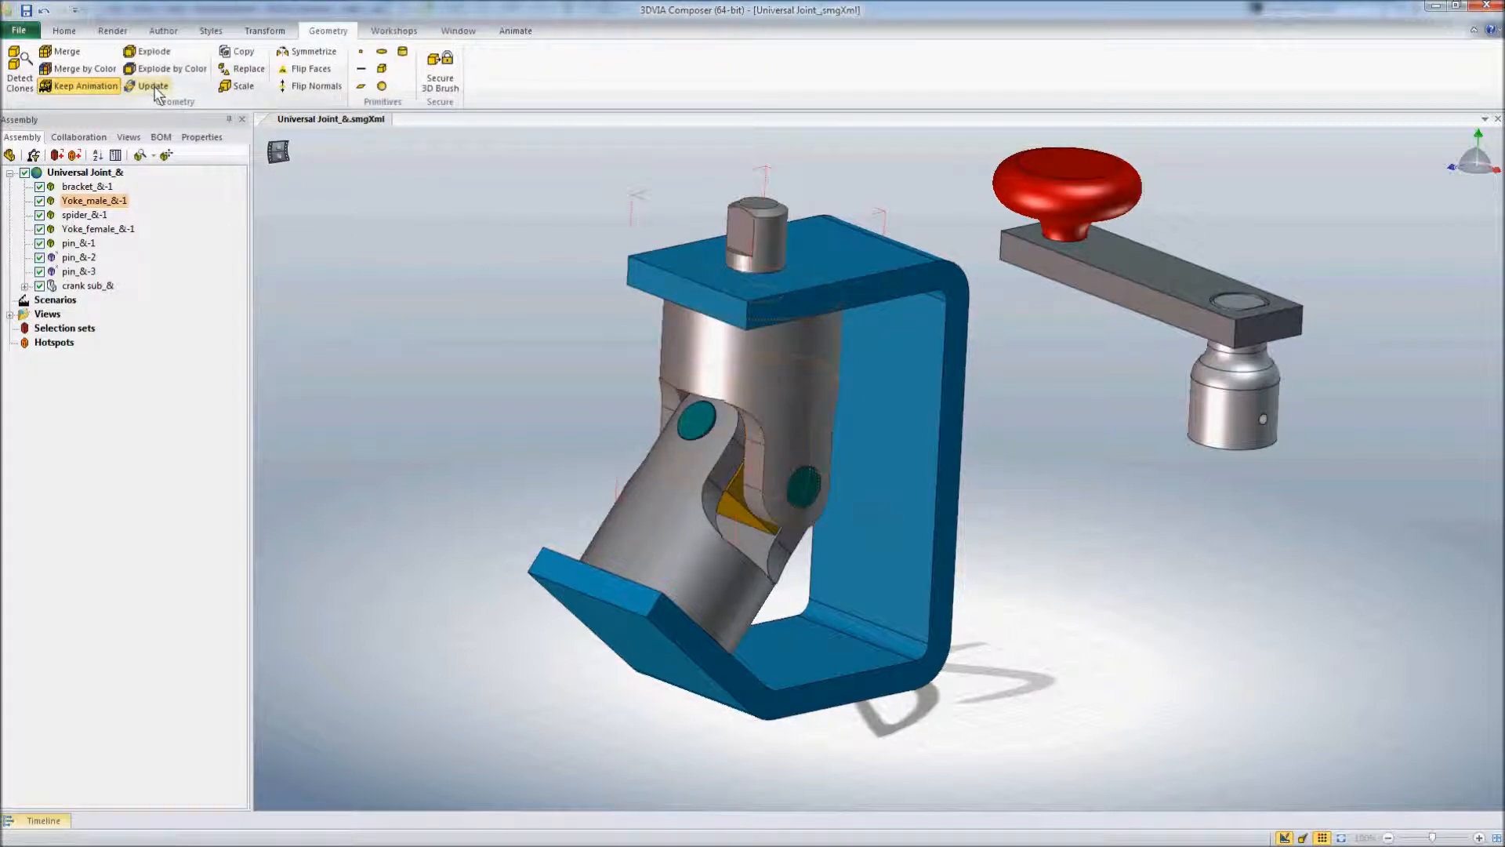
left_click(151, 86)
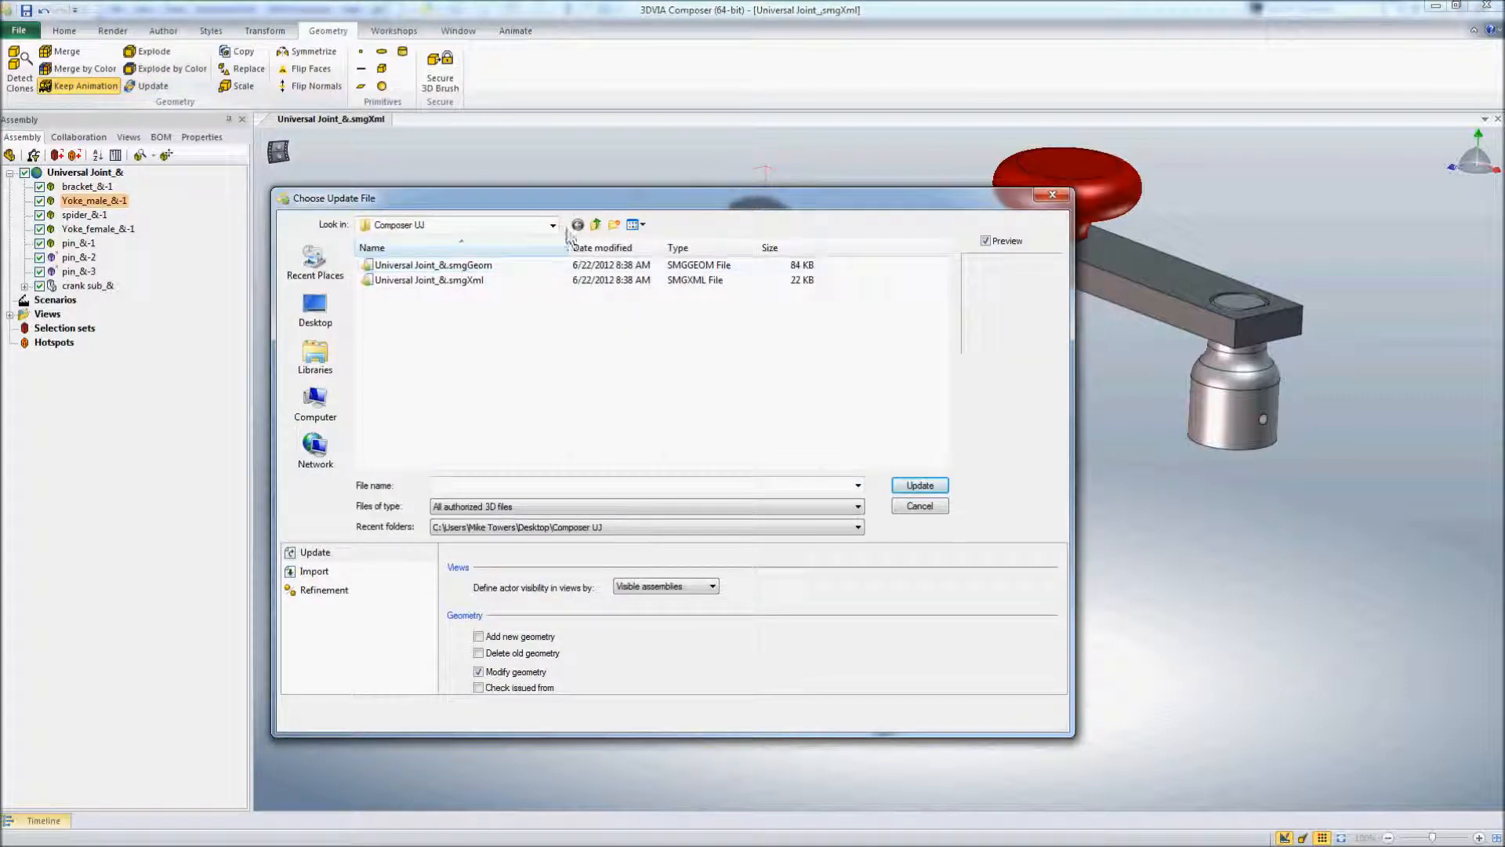
left_click(552, 225)
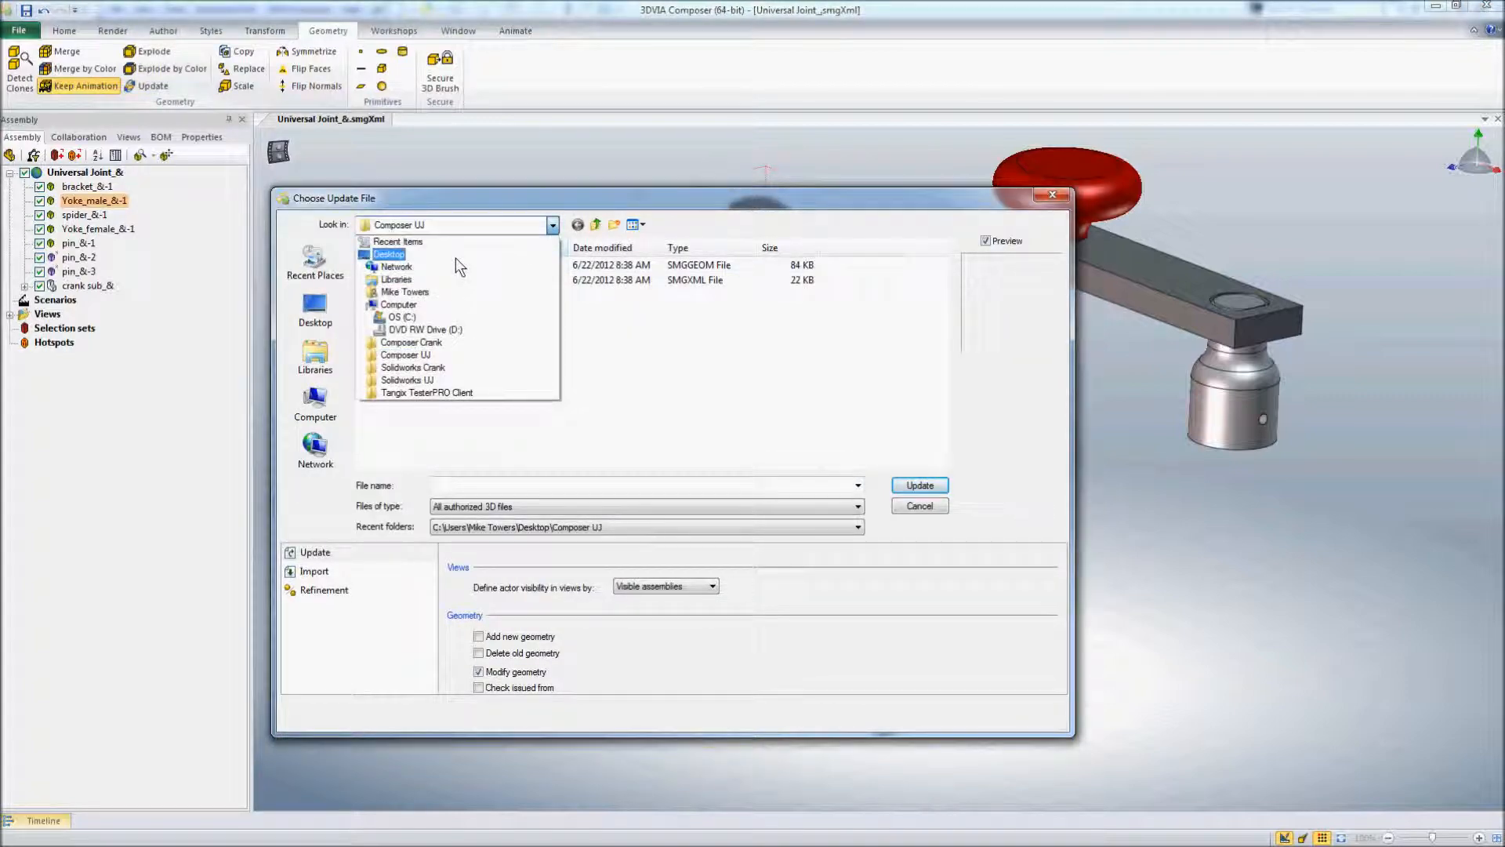
left_click(389, 253)
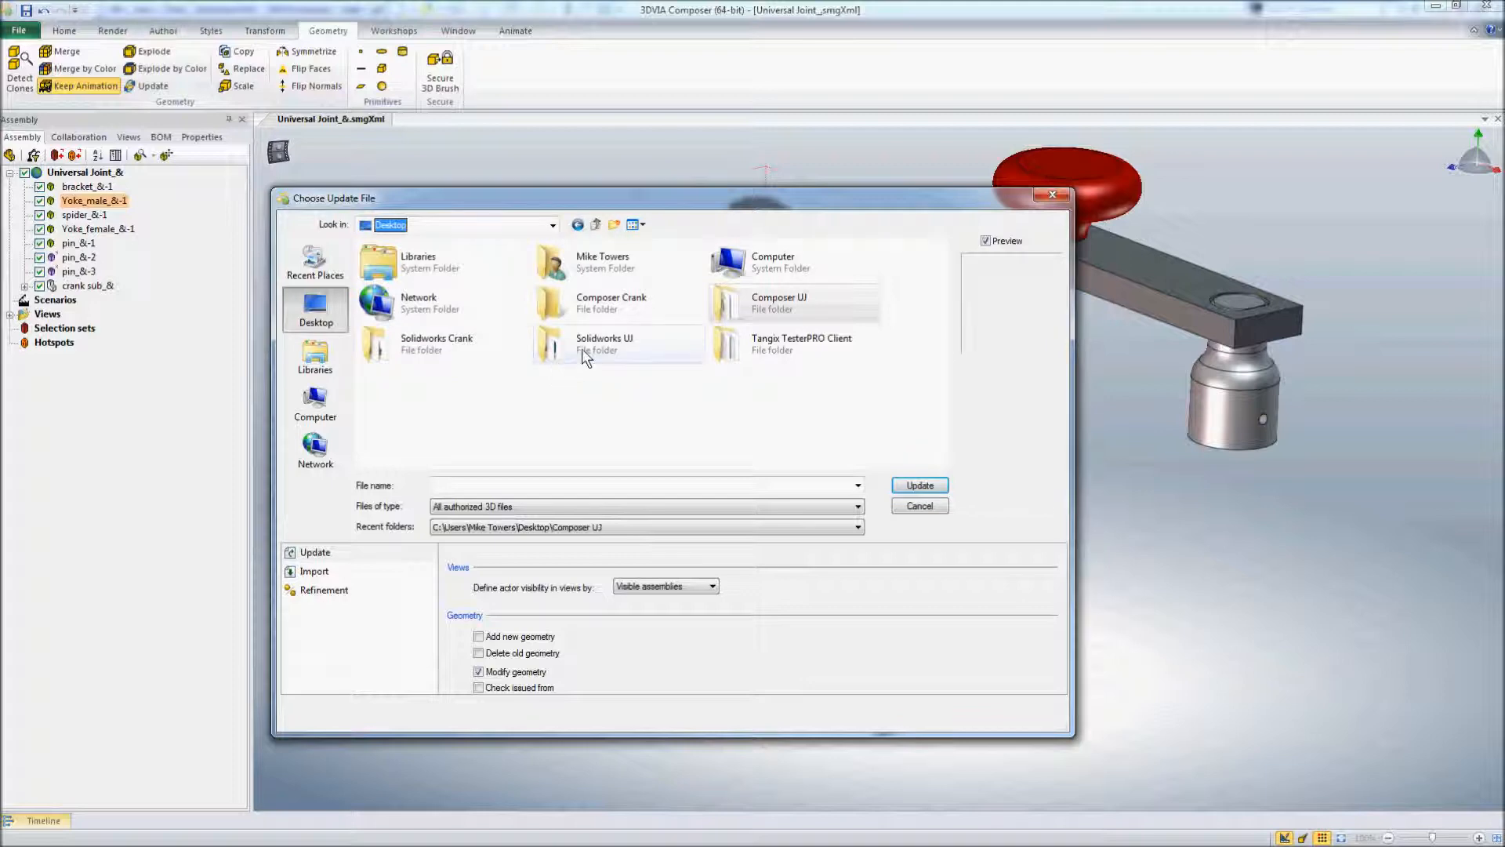
double_click(605, 344)
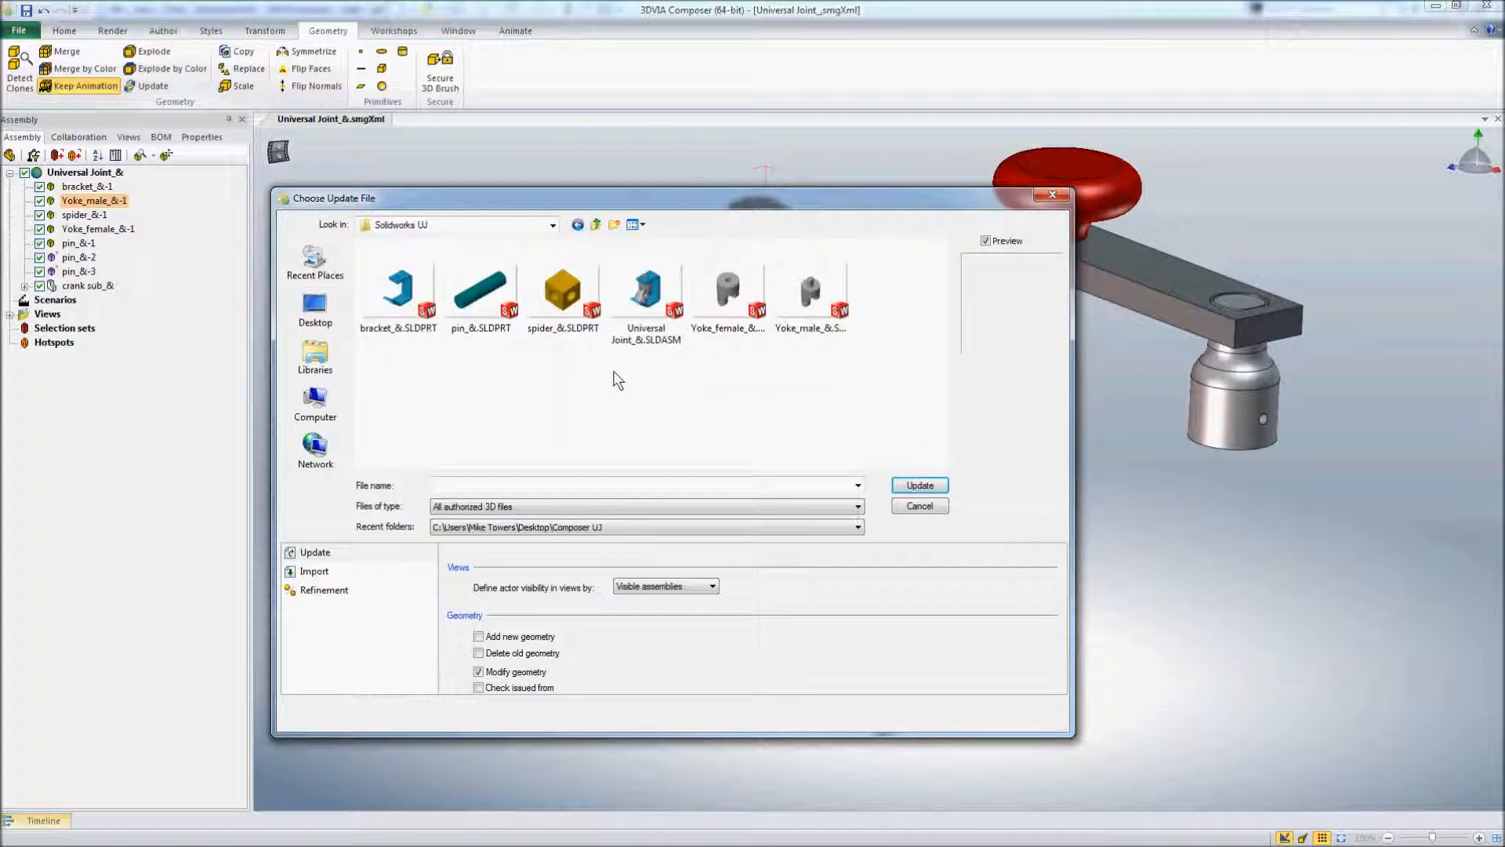
left_click(809, 288)
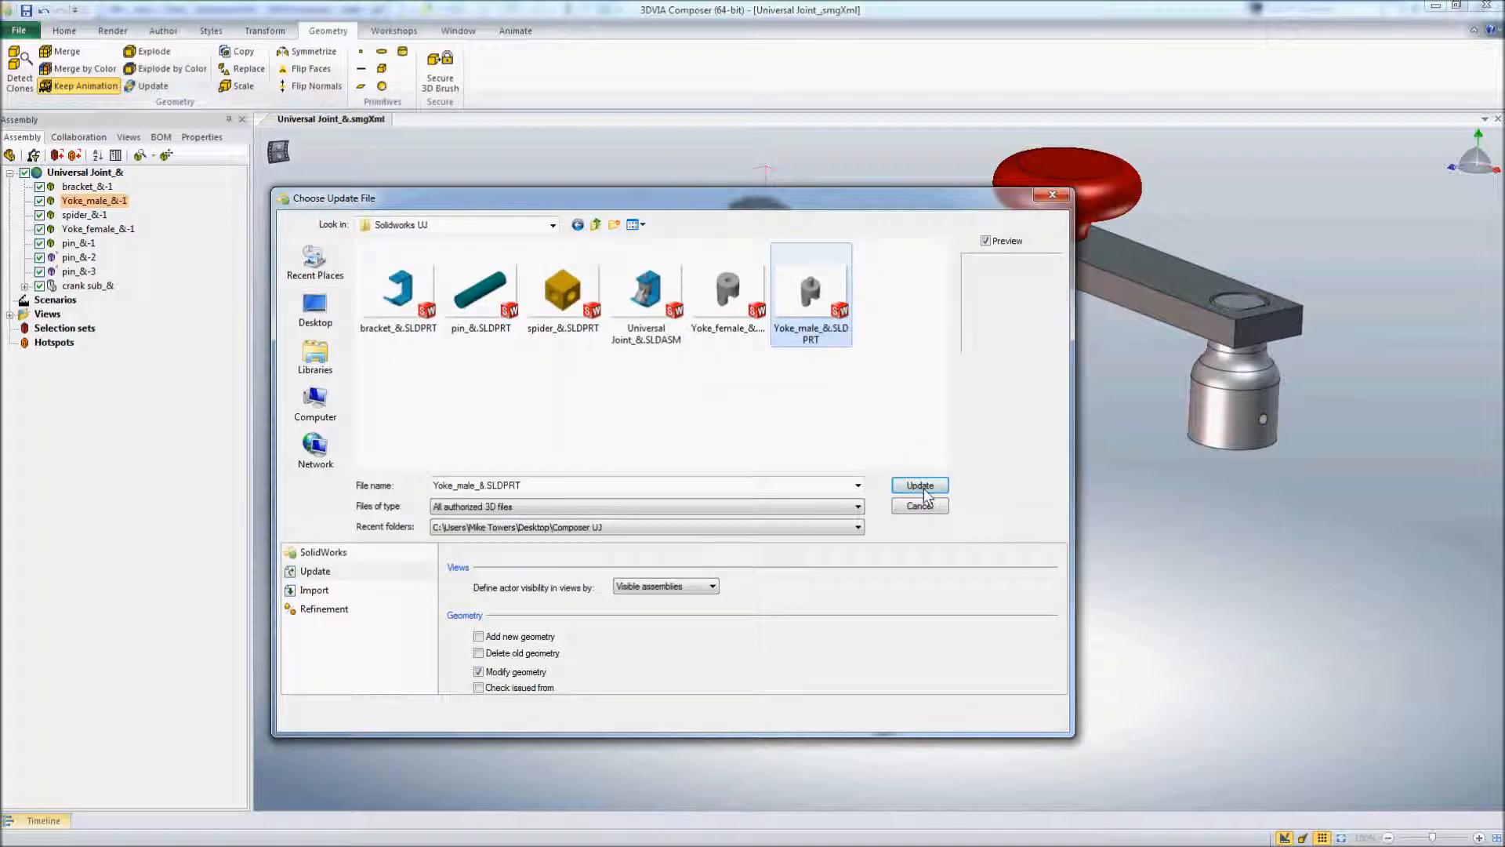
left_click(918, 484)
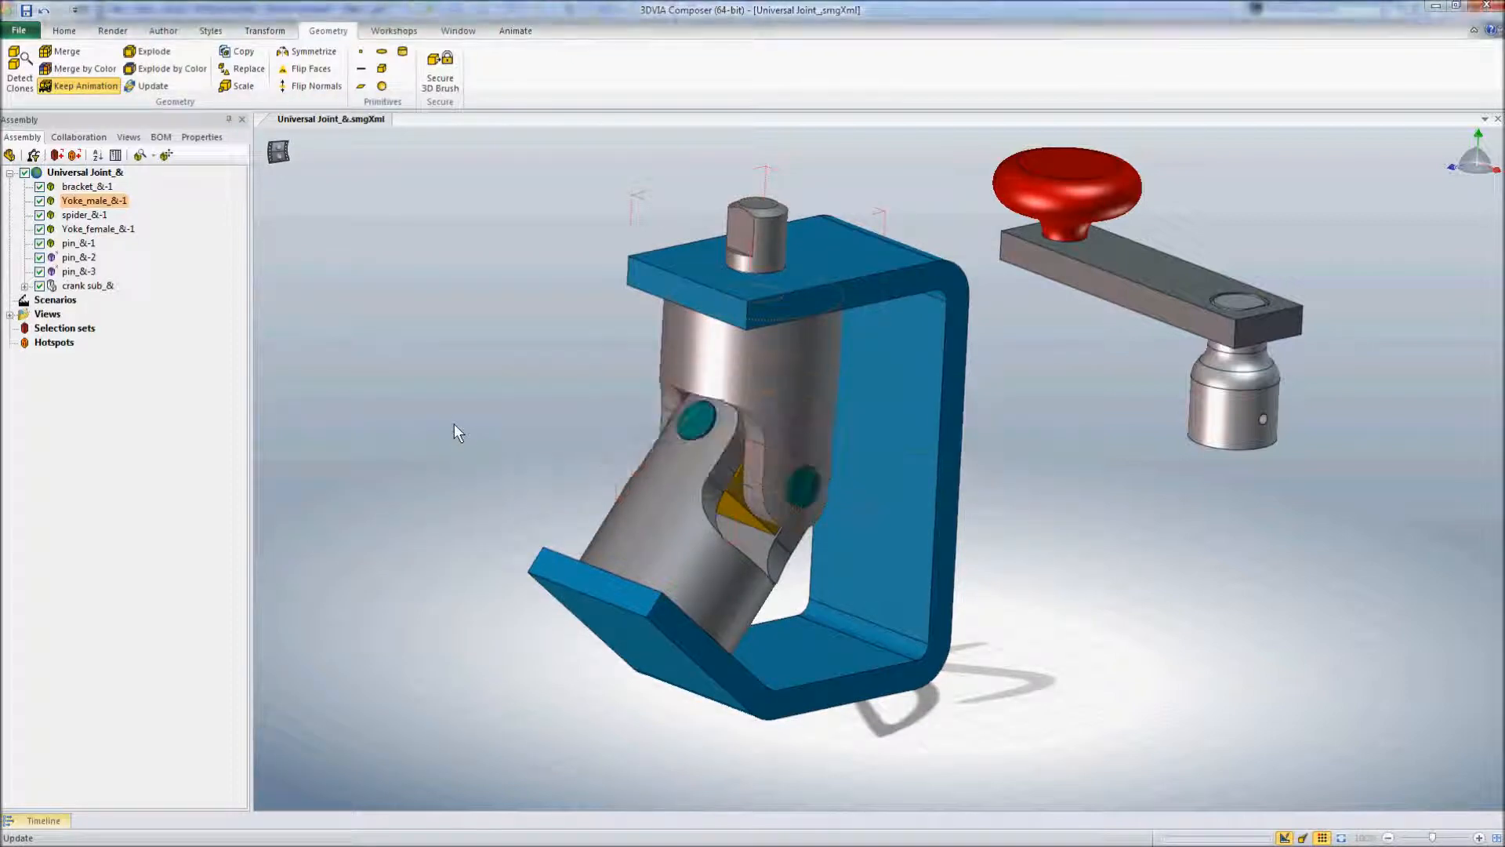
Step: Accept the name-mismatch prompt so the male yoke shows its 40 mm shaft
left_click(152, 85)
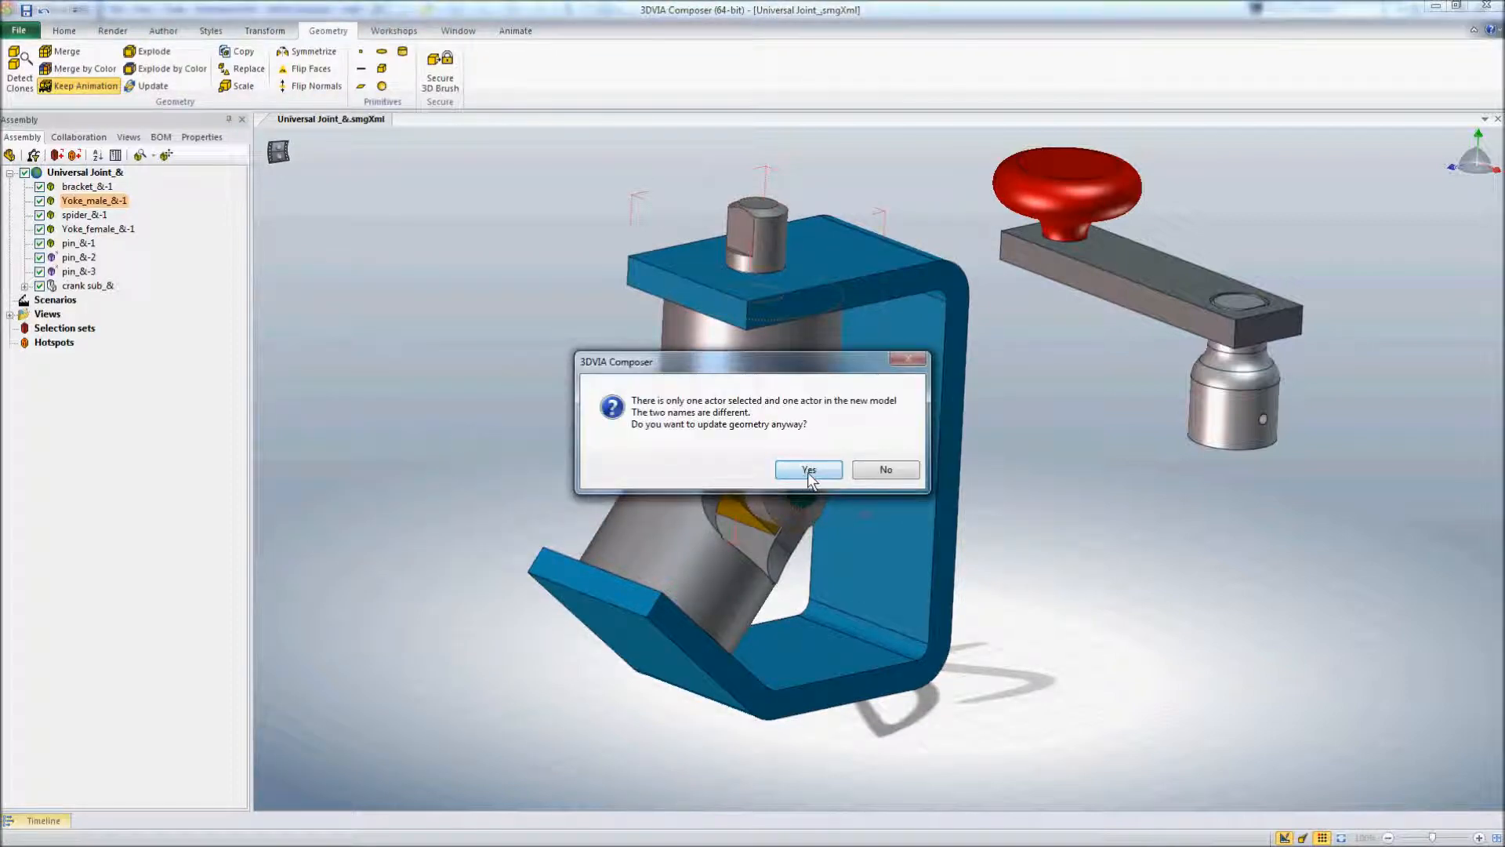
left_click(807, 469)
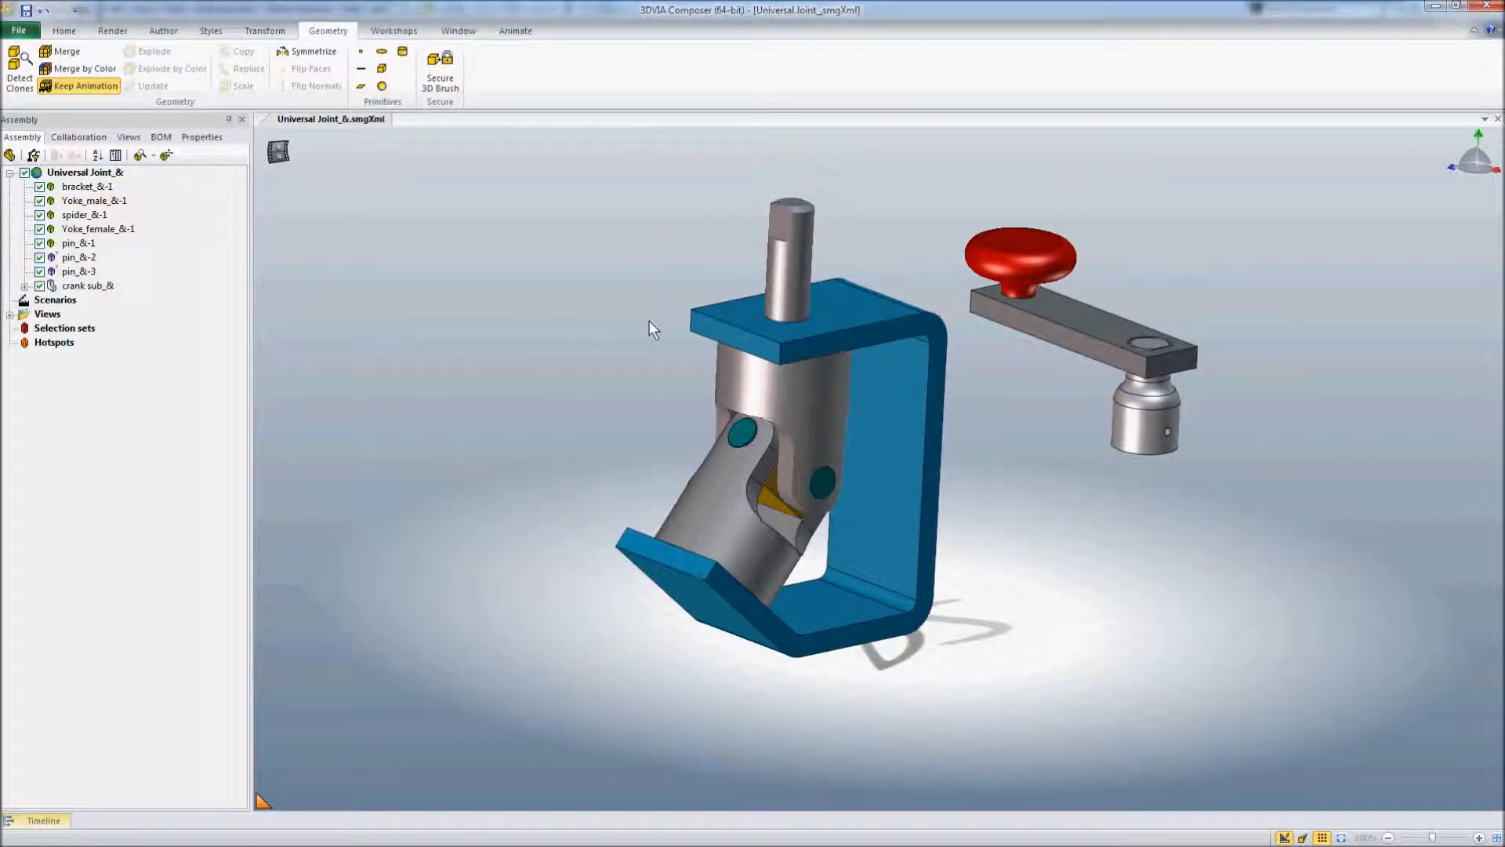
left_click(112, 30)
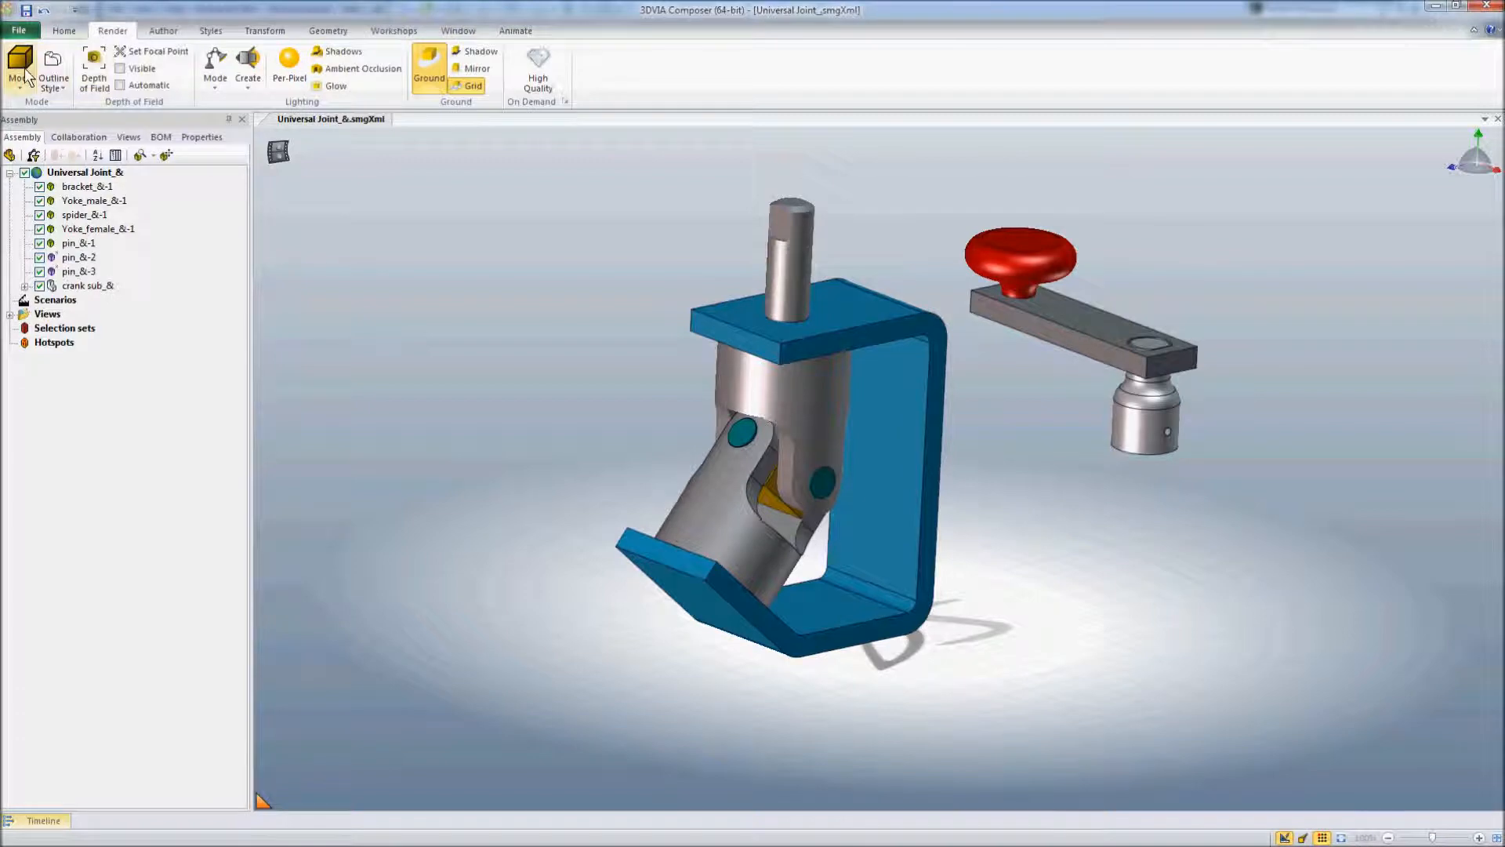